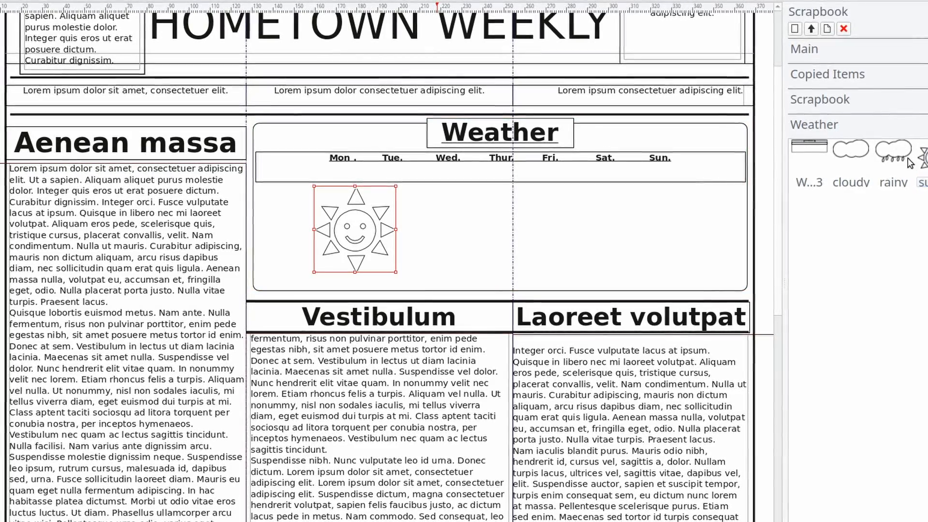
- Paste the cloudy scrapbook icon onto the page via its context menu
click(847, 149)
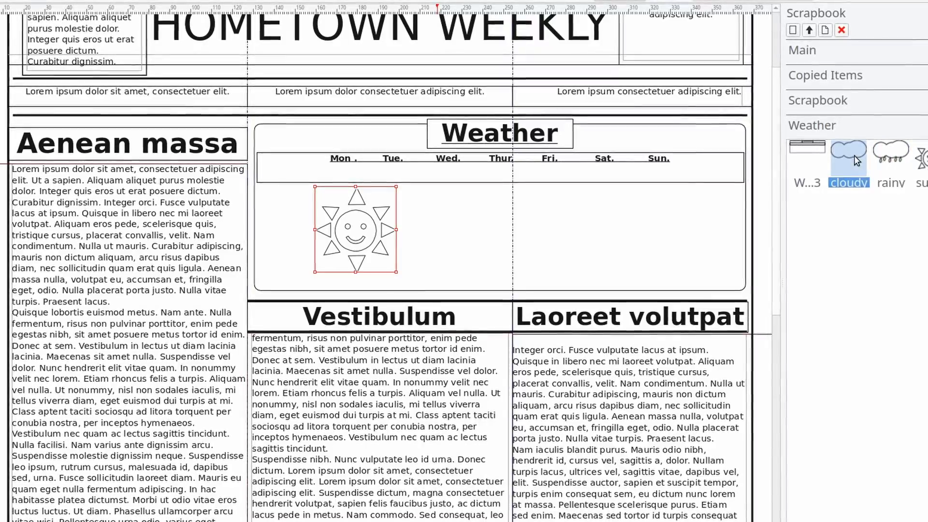
right_click(848, 149)
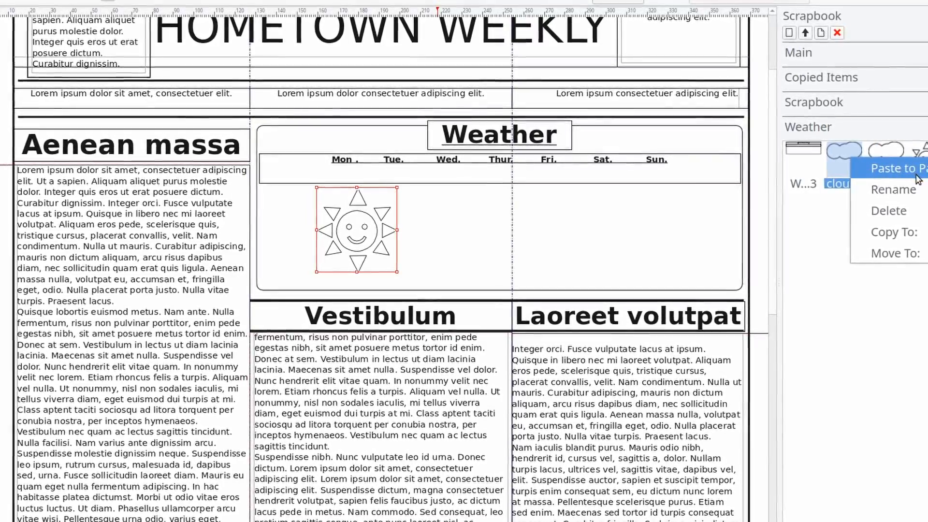
click(897, 168)
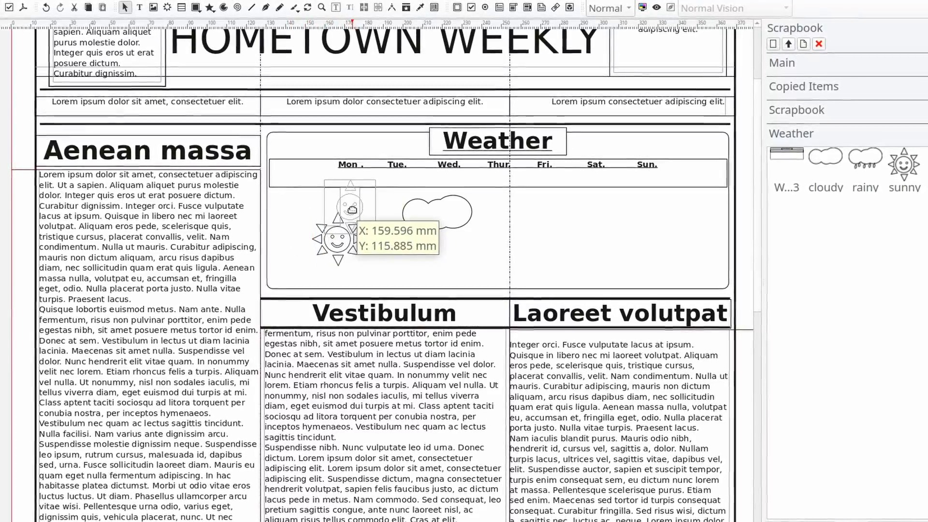
- Place the pasted cloud and rain icons under Thursday, Saturday and the other days in the Weather box
click(437, 215)
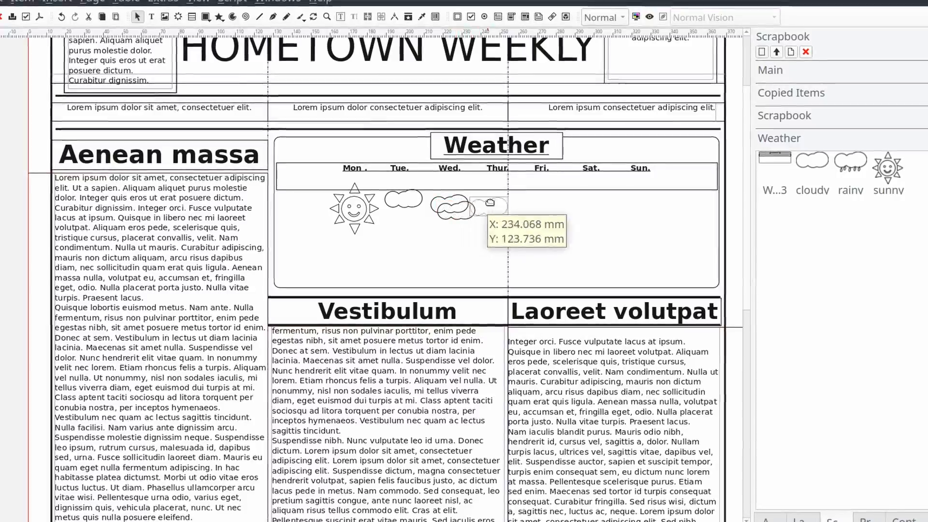
click(494, 204)
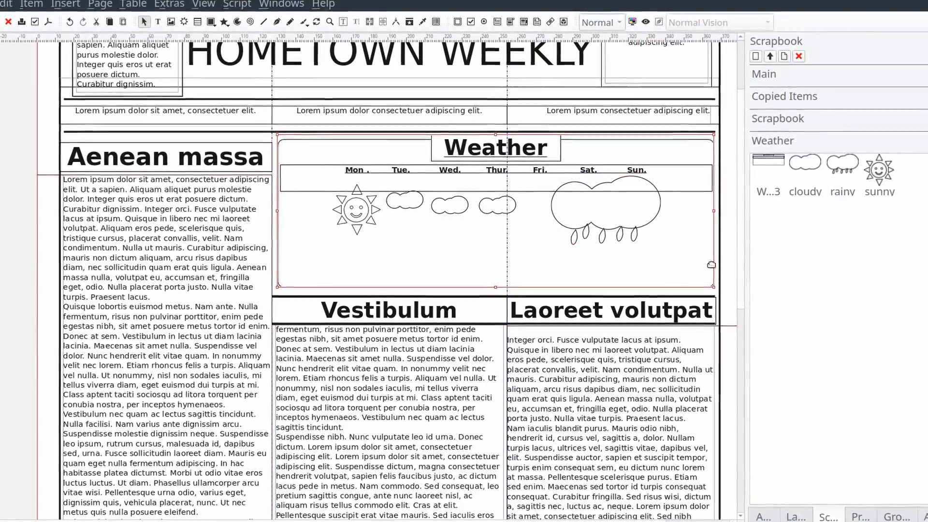
click(603, 210)
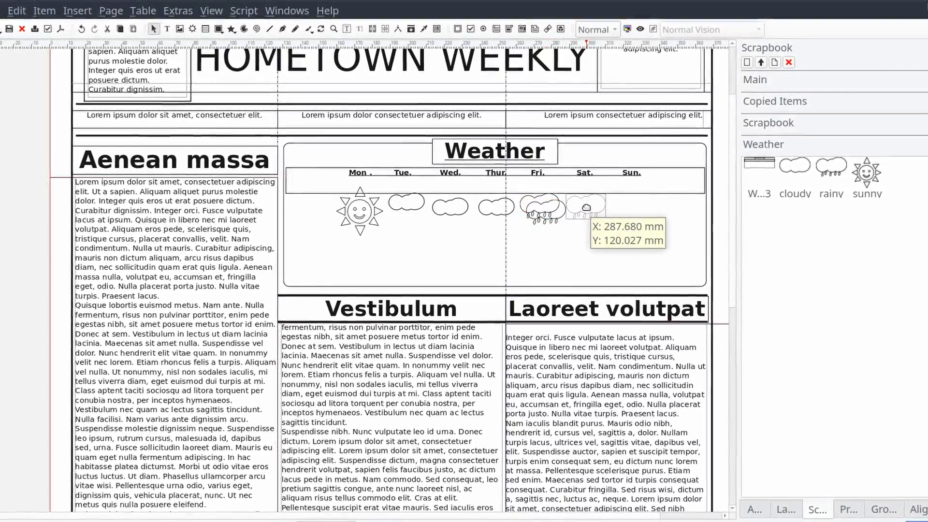
click(360, 215)
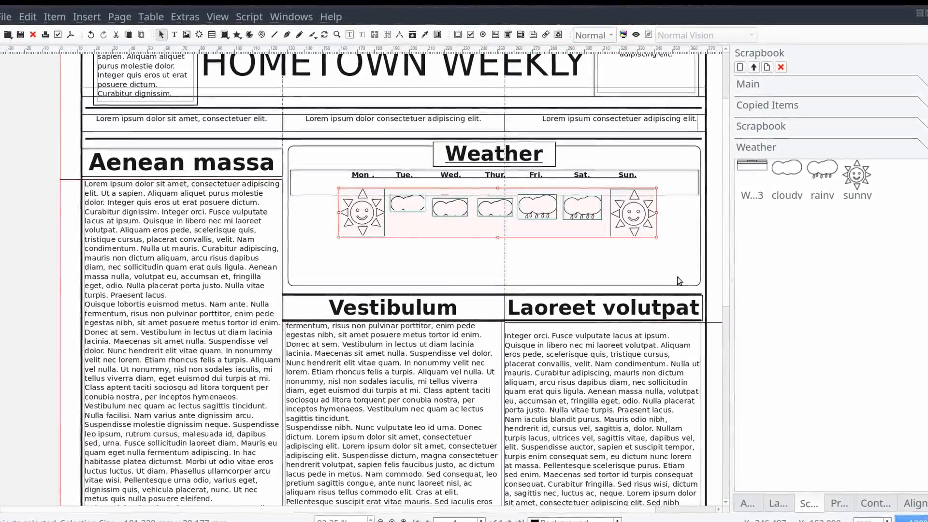
- Align and evenly distribute the seven weather icons beneath the day labels
click(913, 503)
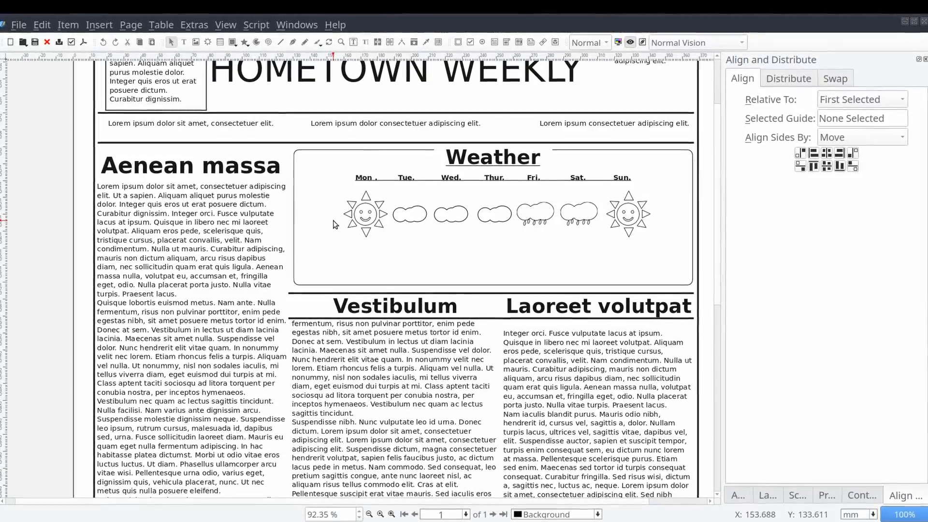
mouse_move(331, 237)
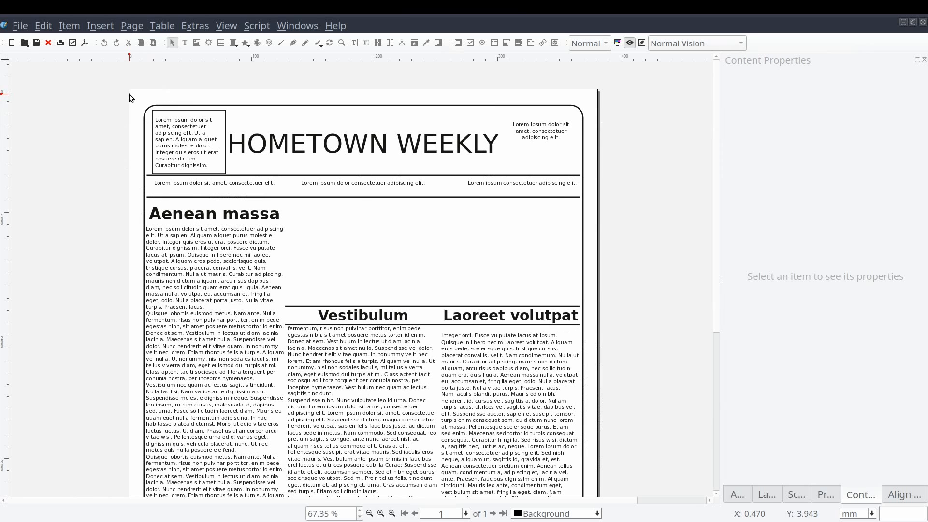
mouse_move(54, 57)
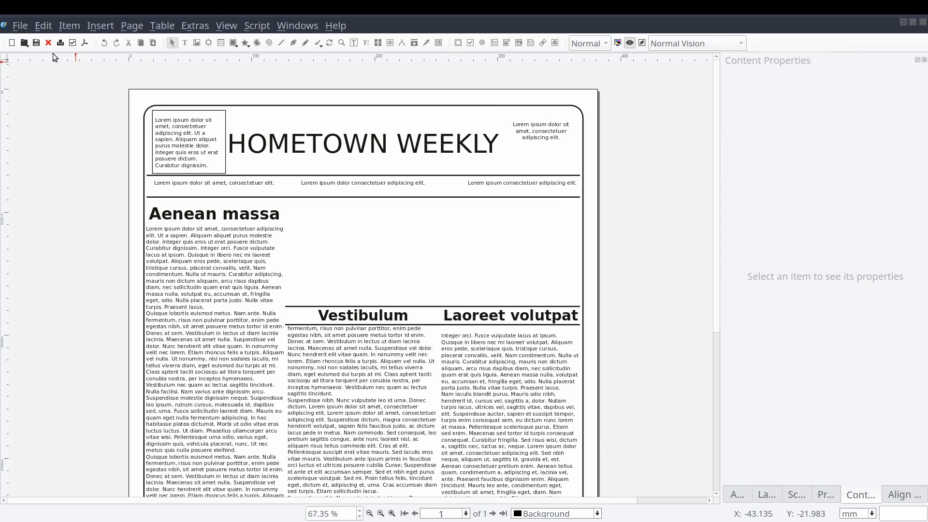
- Show the Scrapbook page of File > Preferences
click(19, 25)
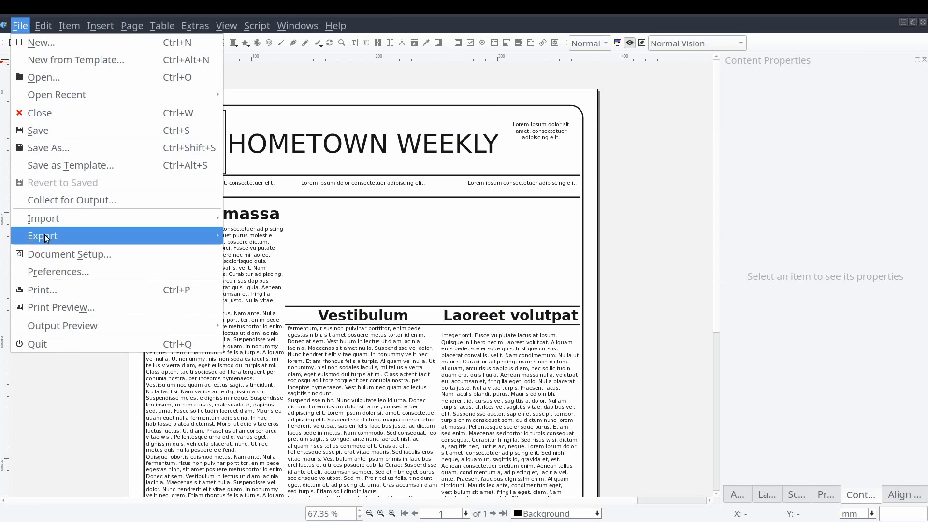
mouse_move(57, 270)
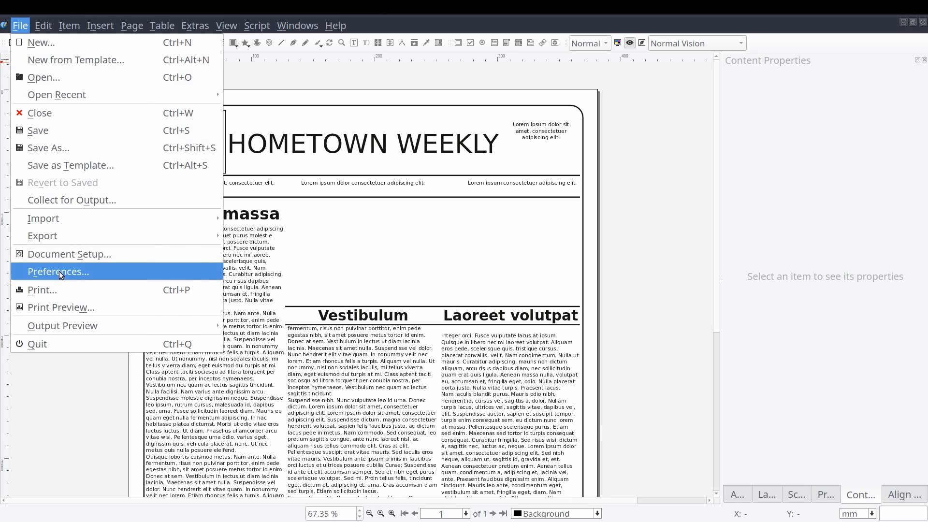
click(58, 271)
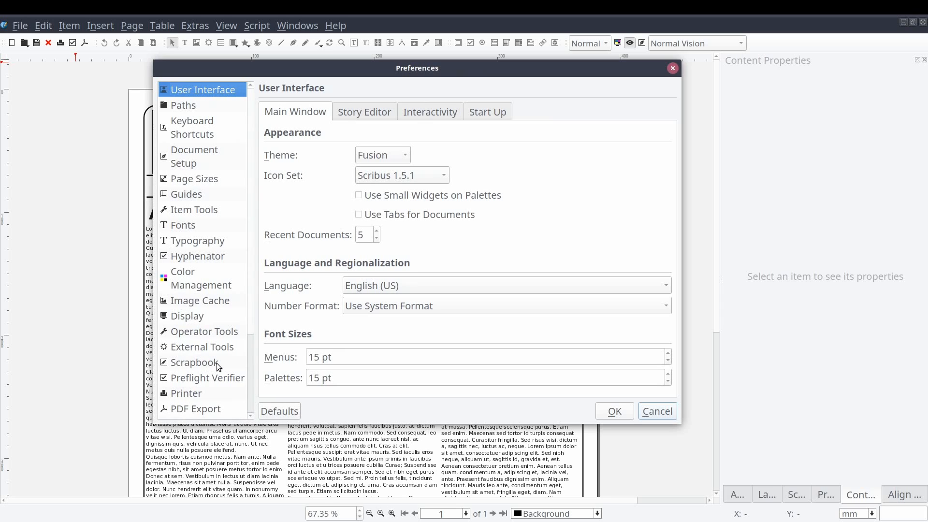
mouse_move(223, 364)
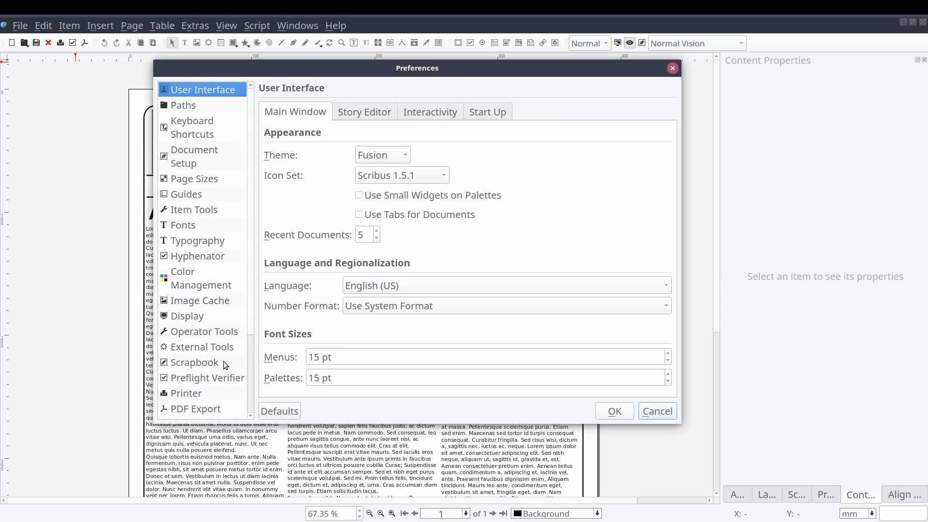
click(194, 363)
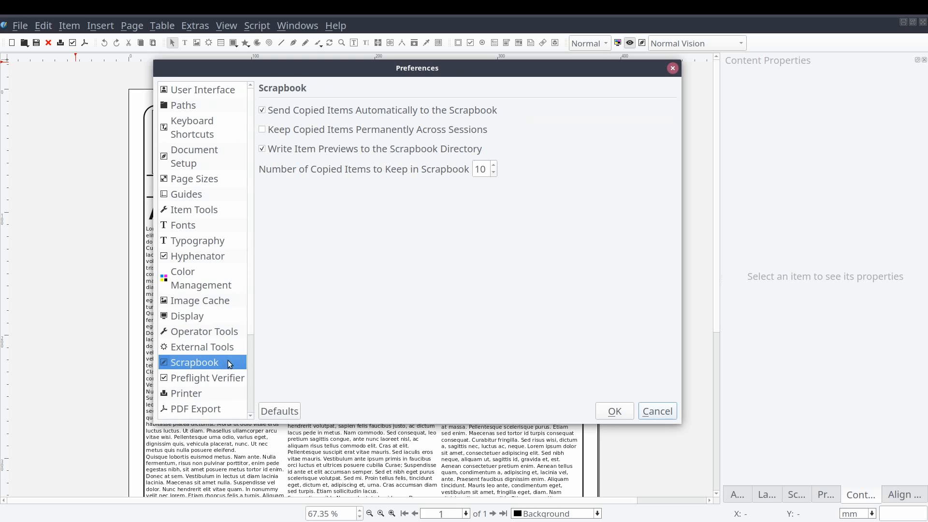
mouse_move(434, 121)
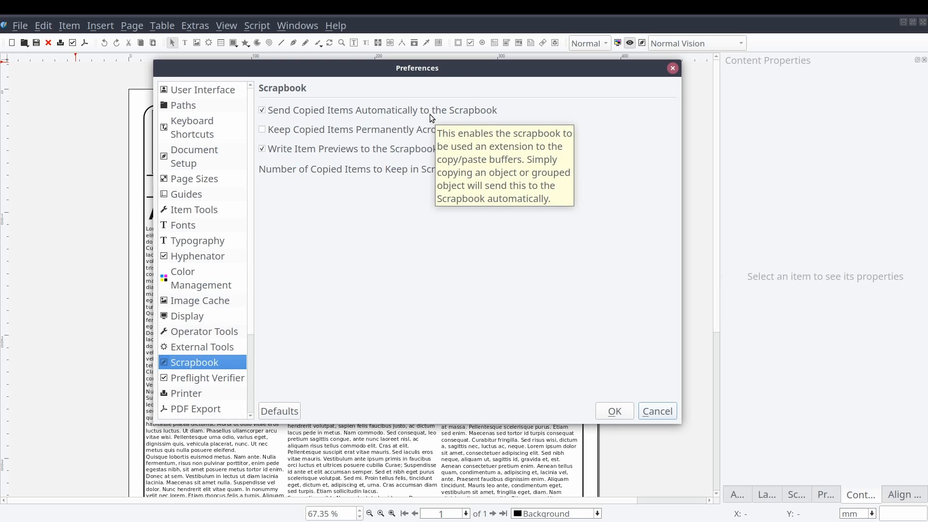
mouse_move(398, 136)
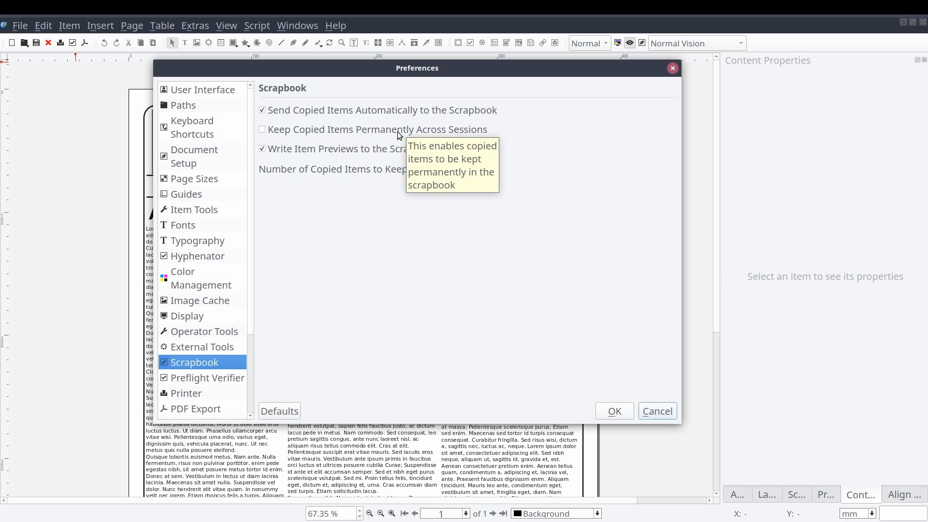
mouse_move(384, 146)
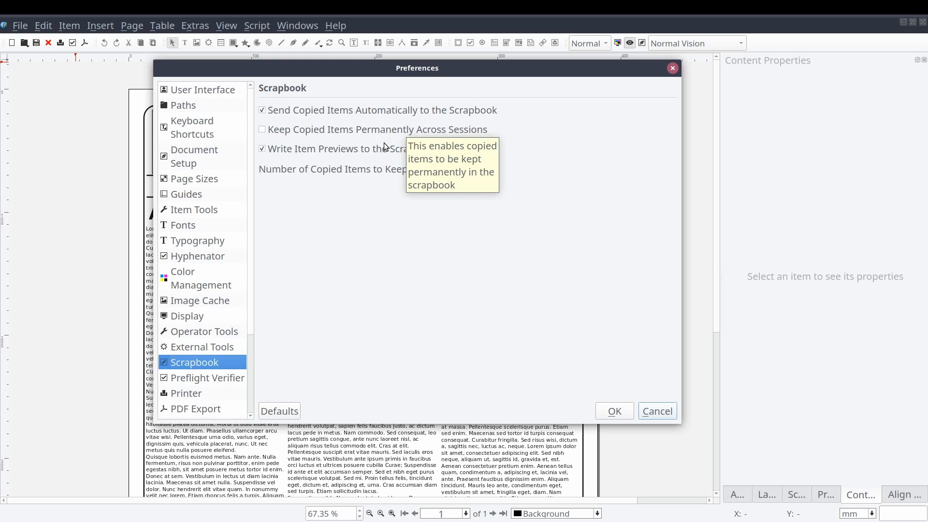
mouse_move(382, 149)
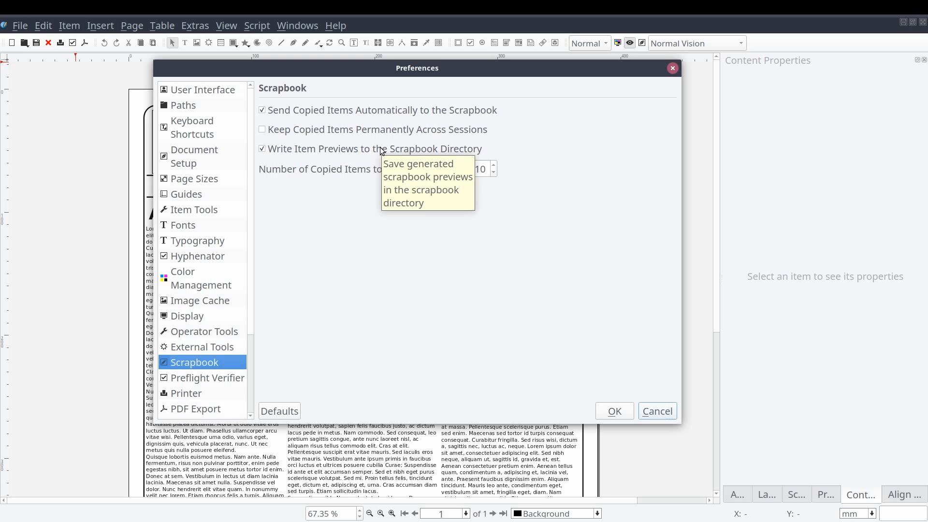
mouse_move(357, 173)
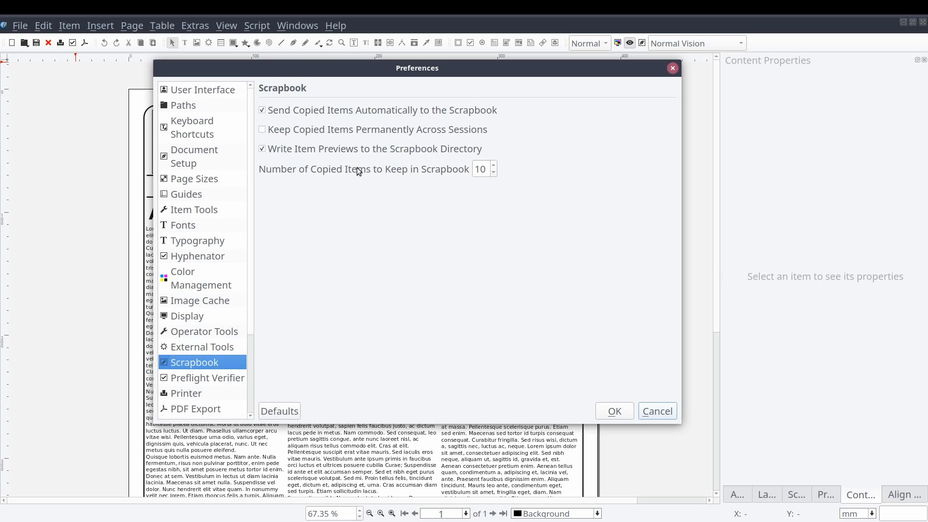
mouse_move(476, 225)
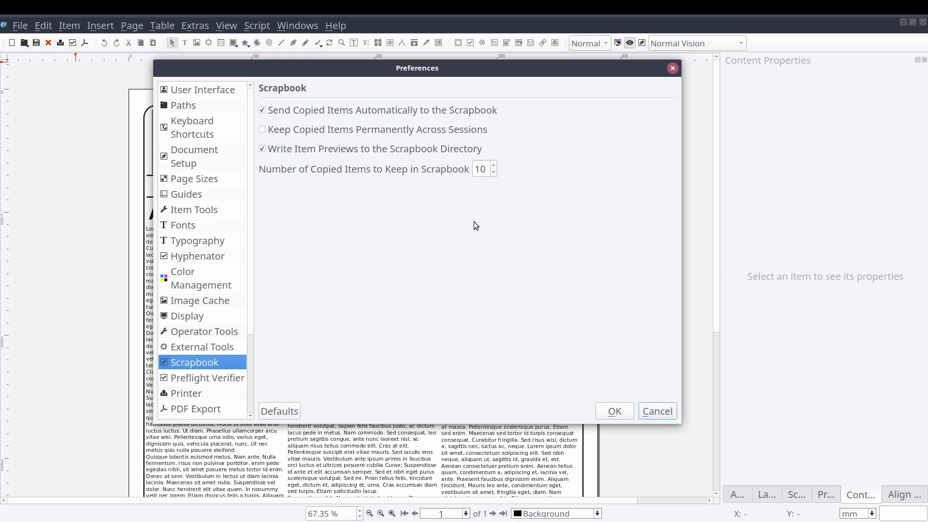
mouse_move(615, 411)
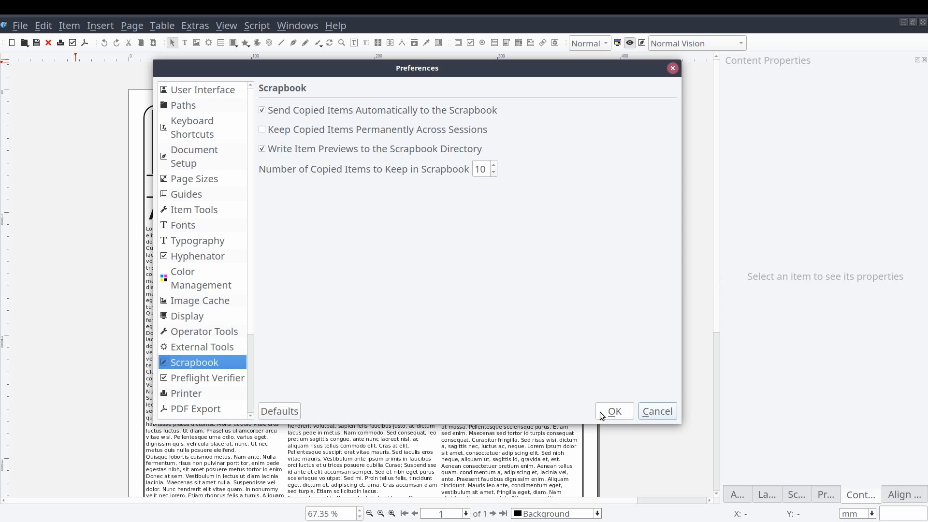
- Close Preferences, show the Scrapbook panel from Windows and expand its Main collection
click(614, 411)
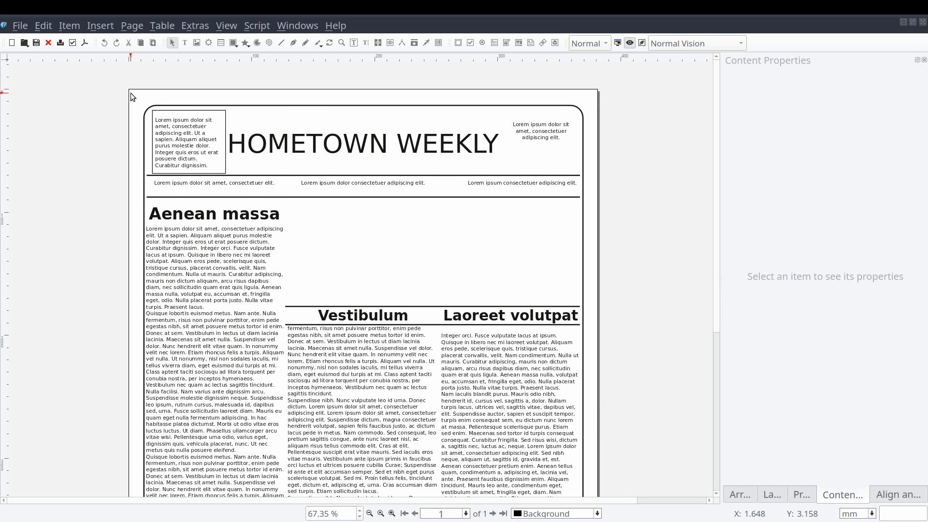
mouse_move(189, 81)
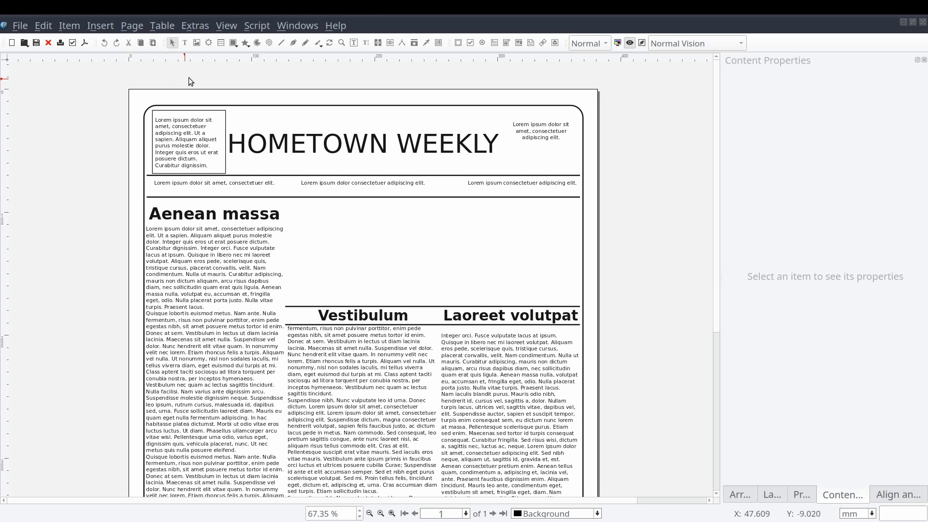
mouse_move(295, 34)
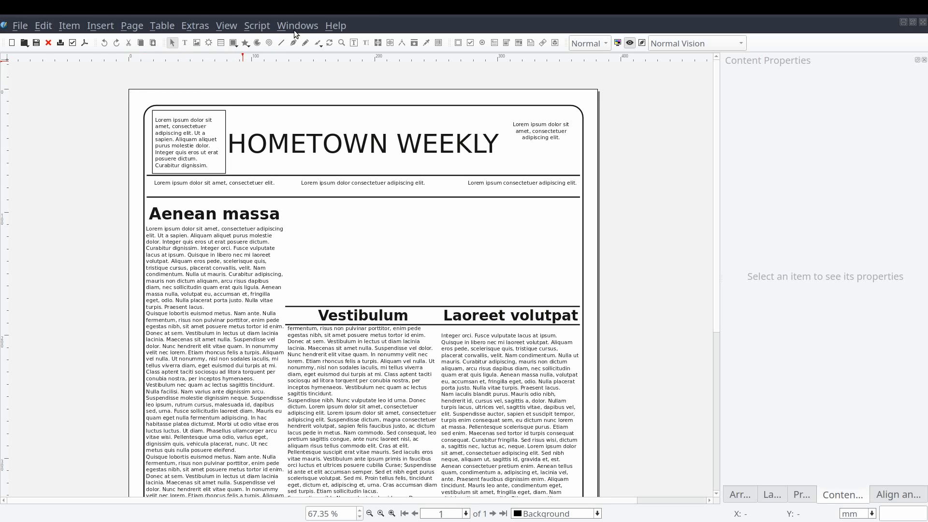
click(297, 25)
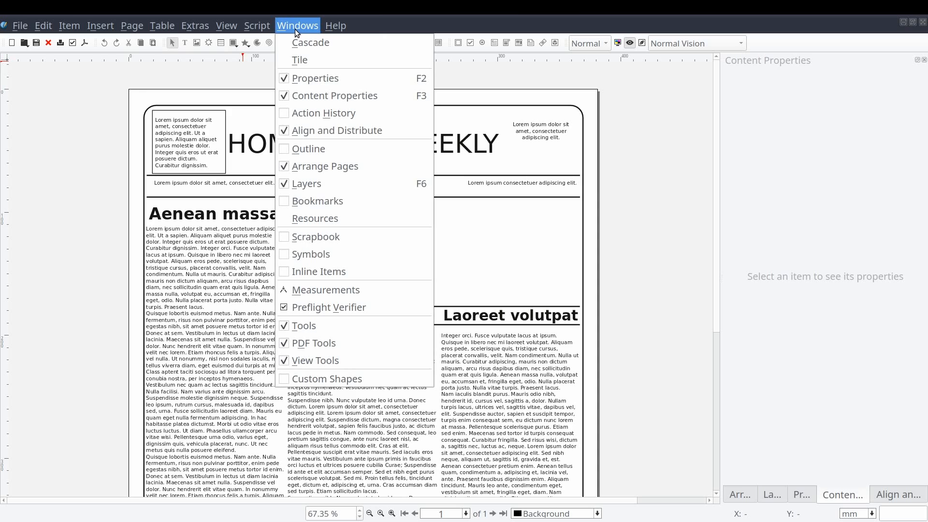
mouse_move(325, 165)
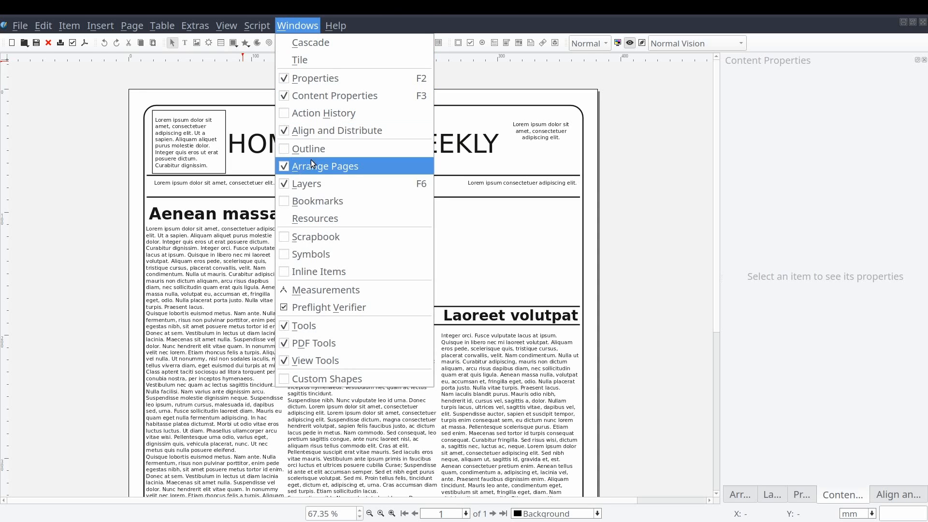
mouse_move(341, 242)
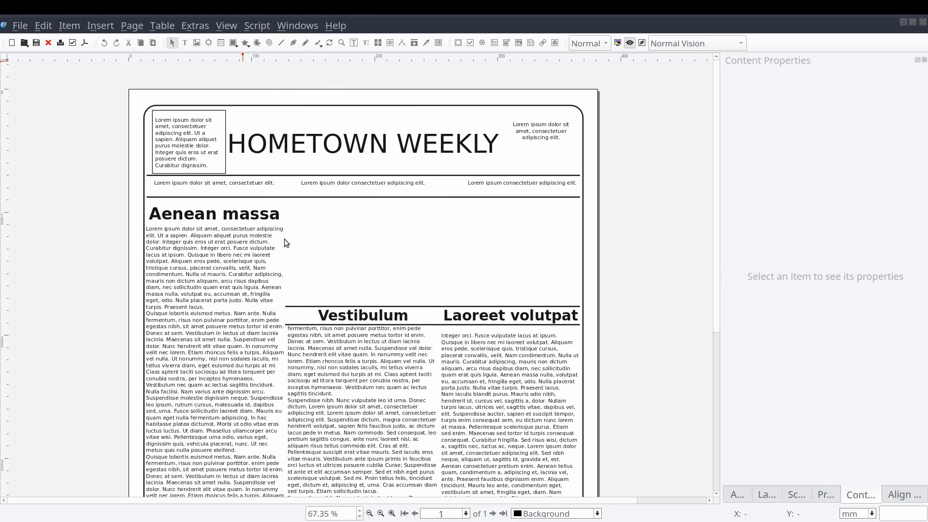
mouse_move(519, 371)
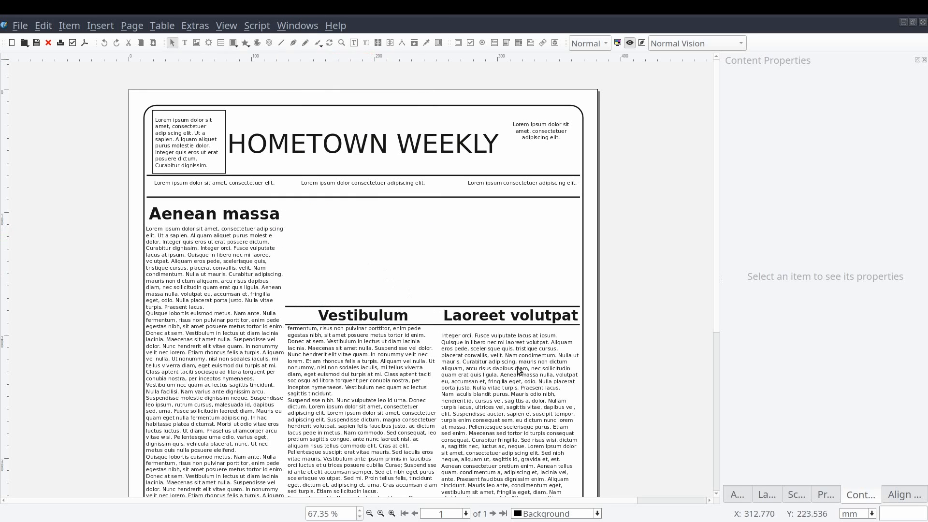
click(796, 493)
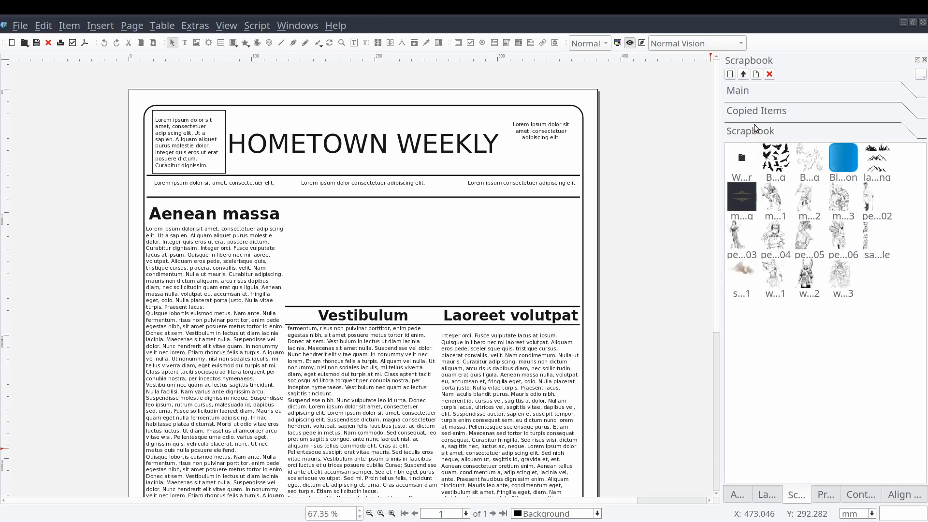
mouse_move(731, 75)
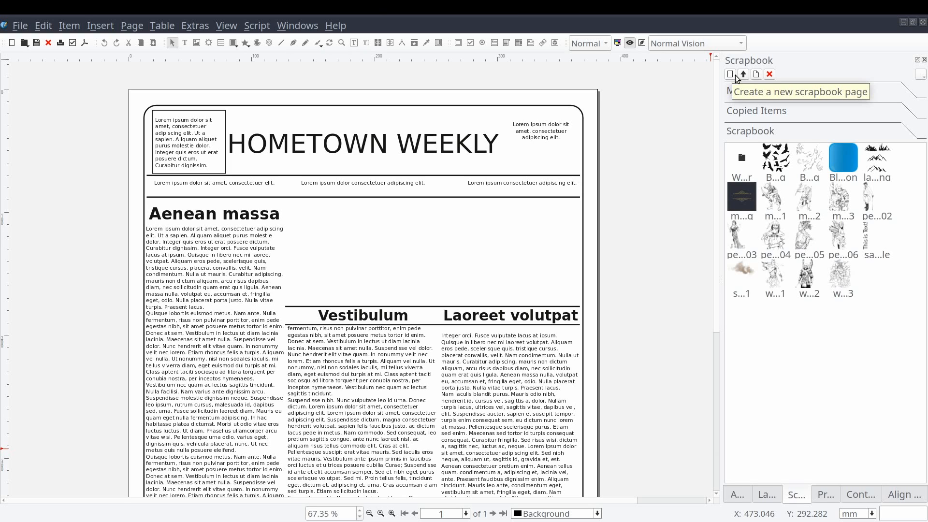
mouse_move(742, 74)
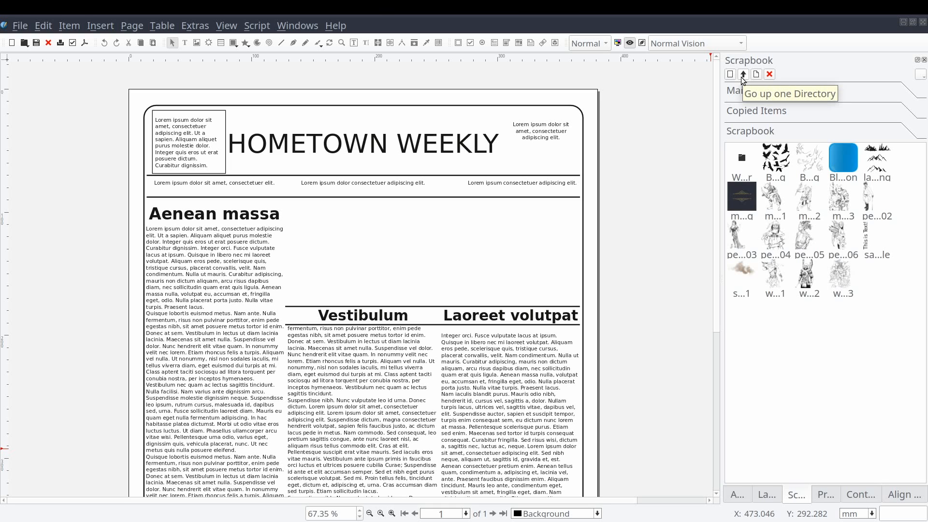
mouse_move(755, 84)
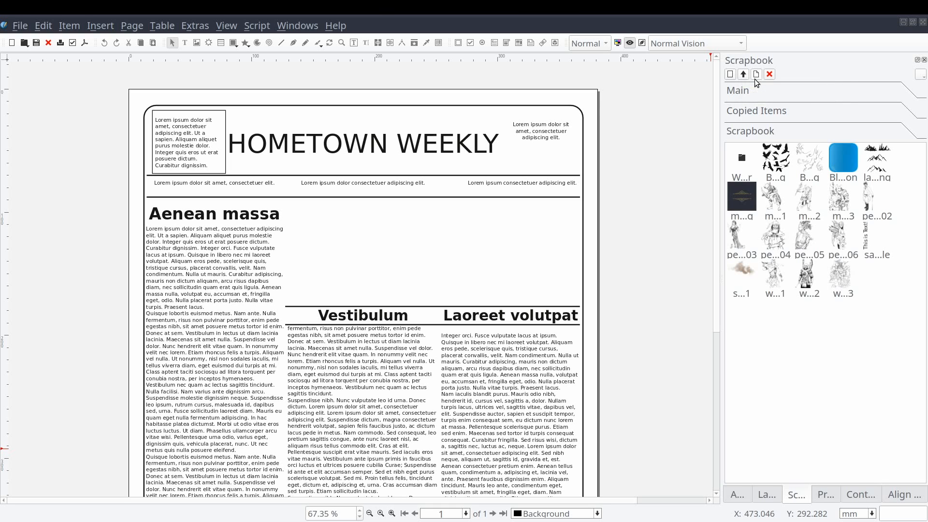
mouse_move(743, 73)
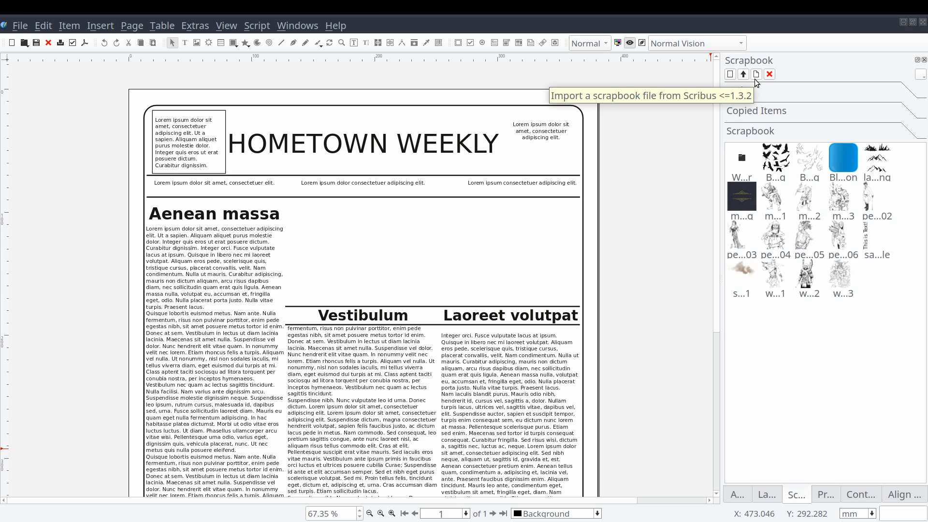
mouse_move(768, 73)
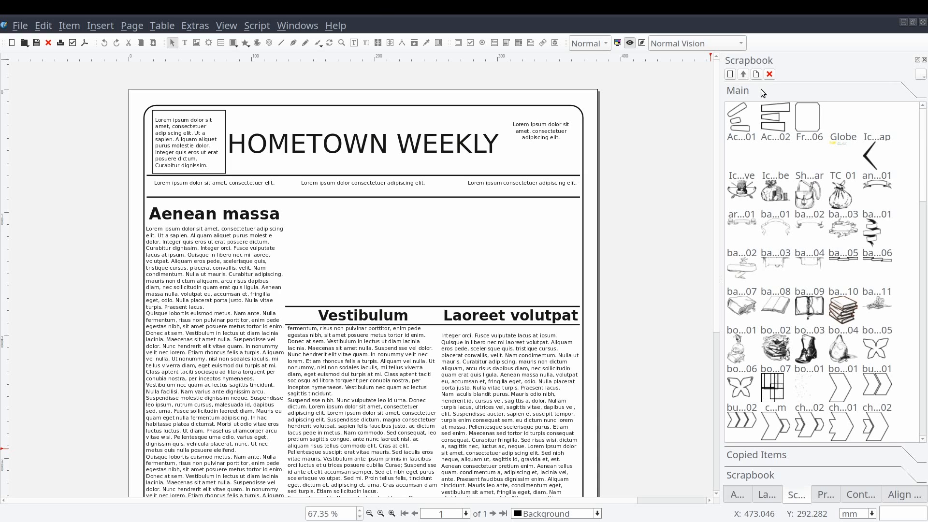
mouse_move(739, 462)
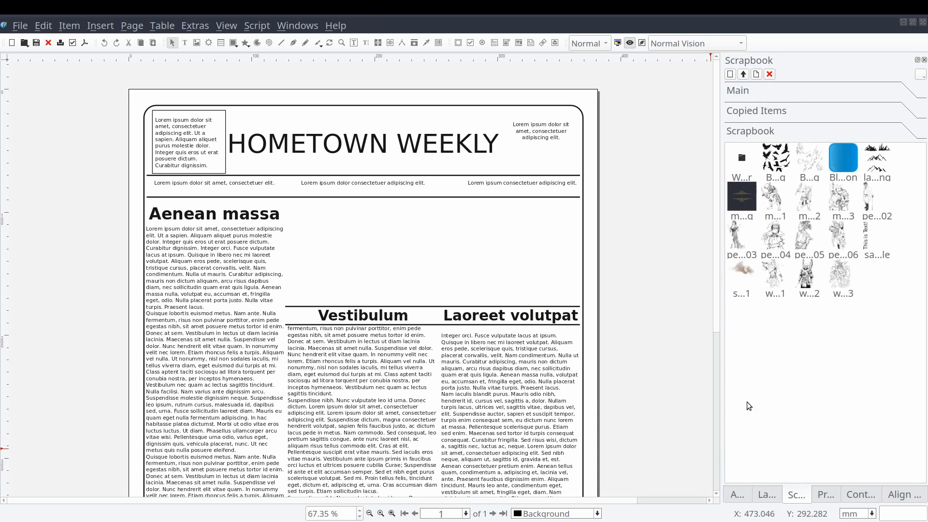
mouse_move(739, 110)
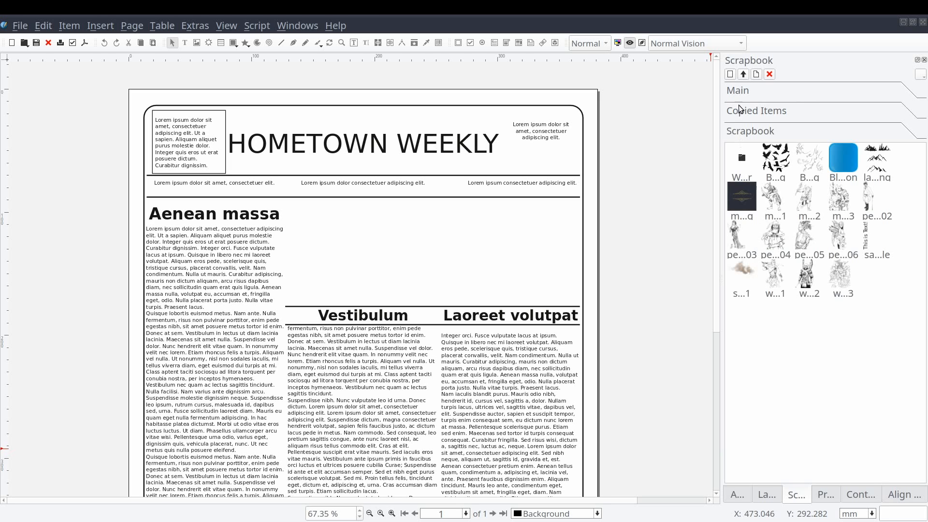
click(738, 90)
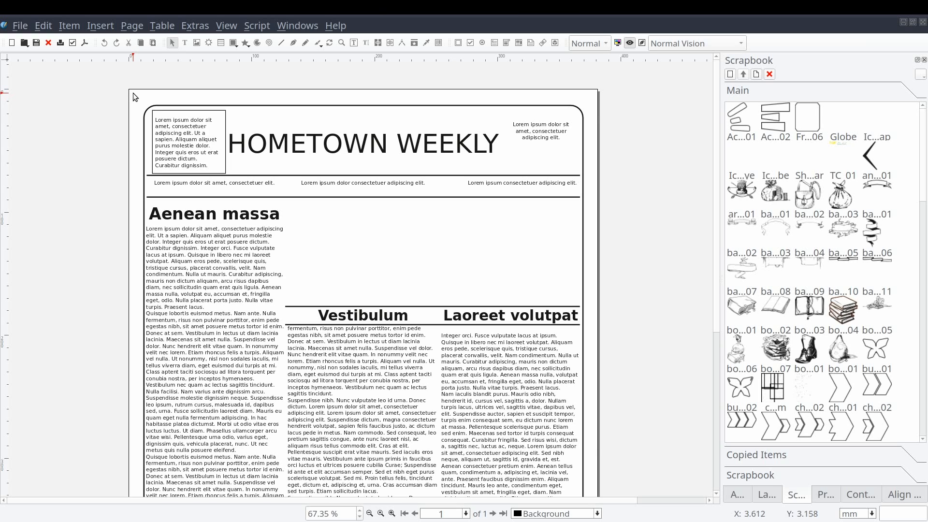
mouse_move(712, 83)
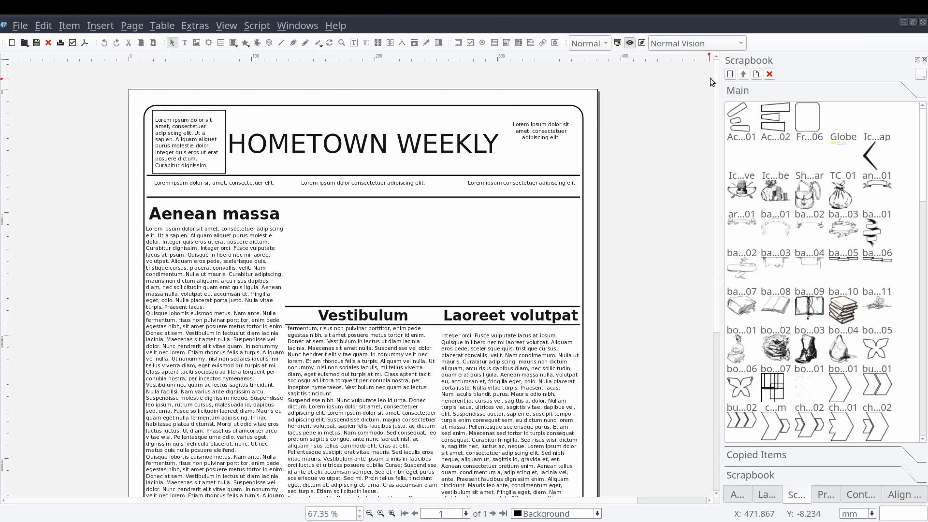
mouse_move(731, 74)
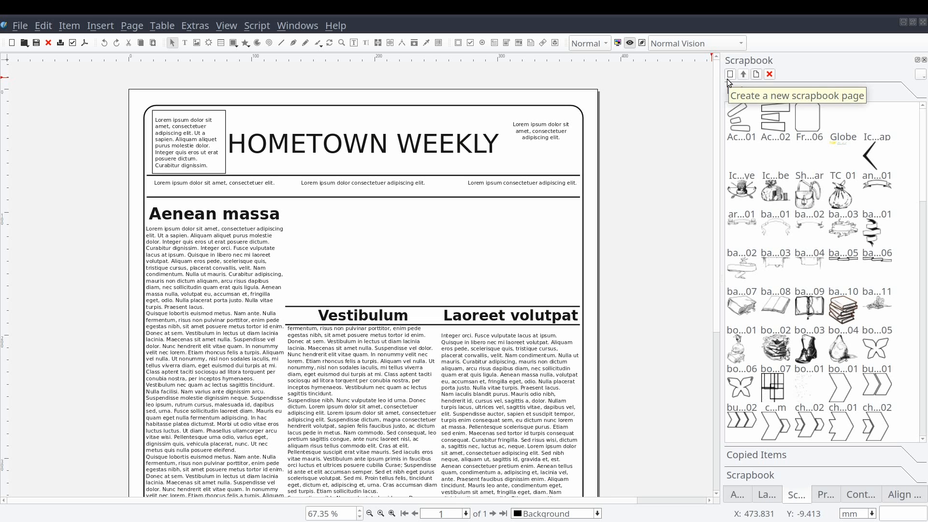
- Create a new scrapbook in a folder named 'Weather'
click(756, 73)
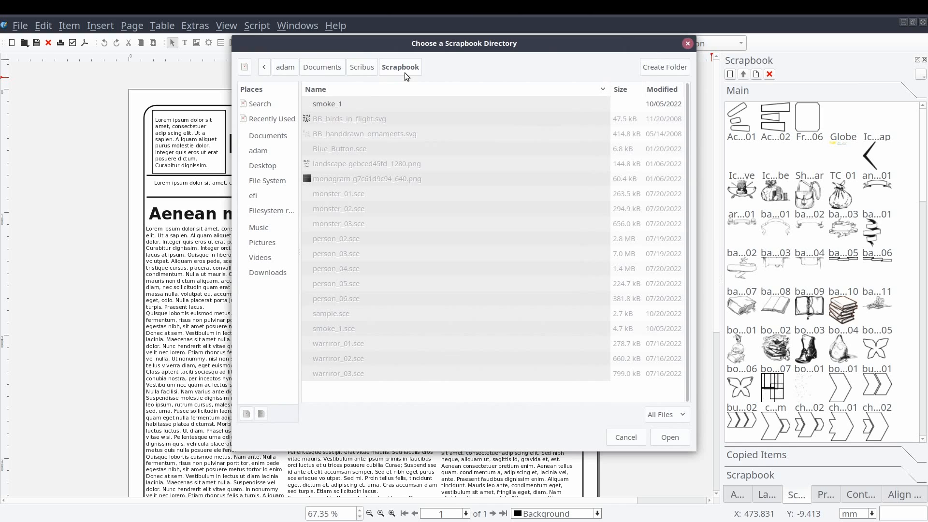
mouse_move(649, 78)
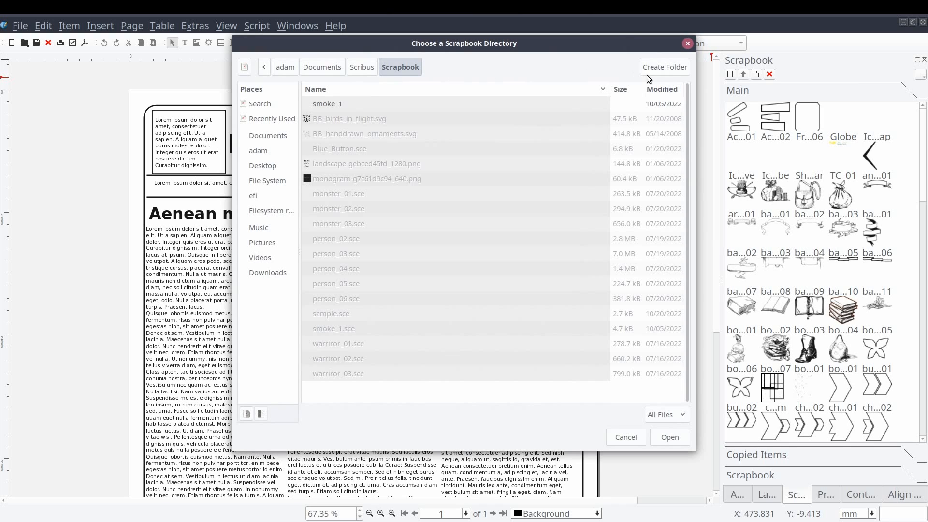
click(664, 66)
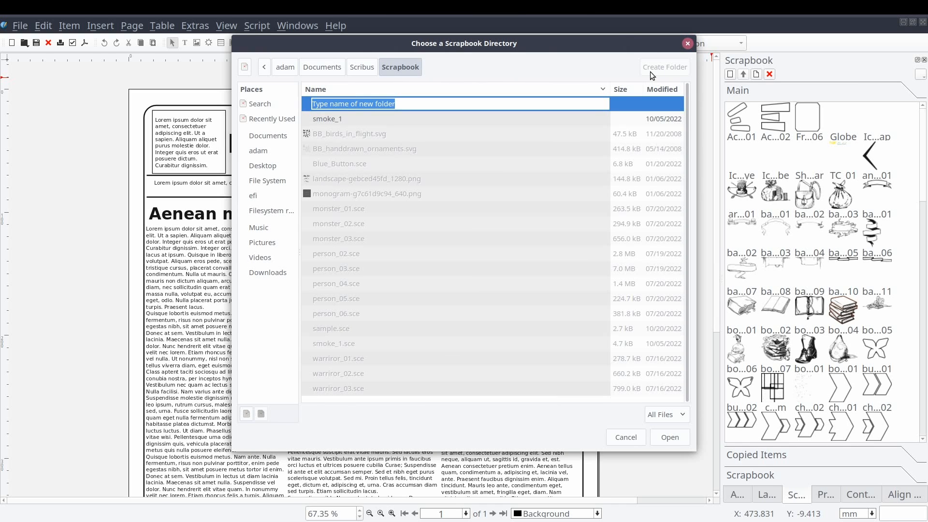
text(We)
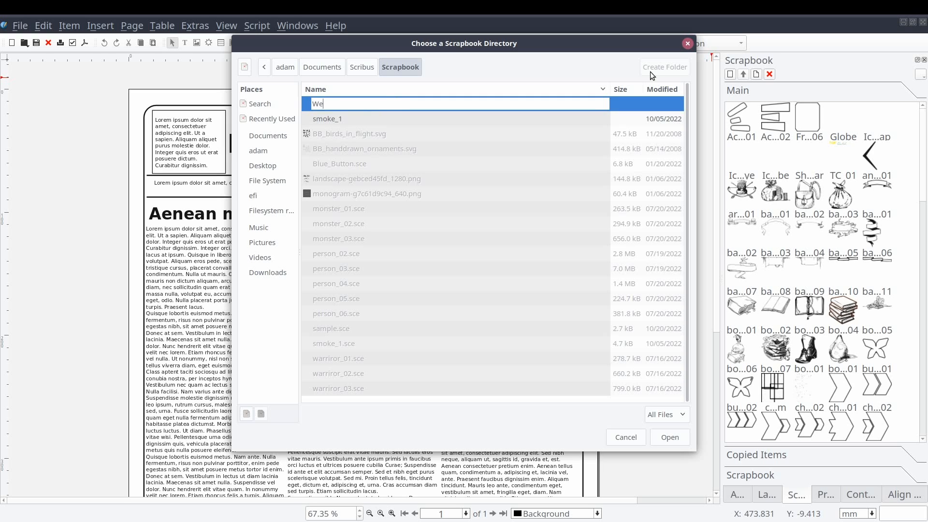
text(at)
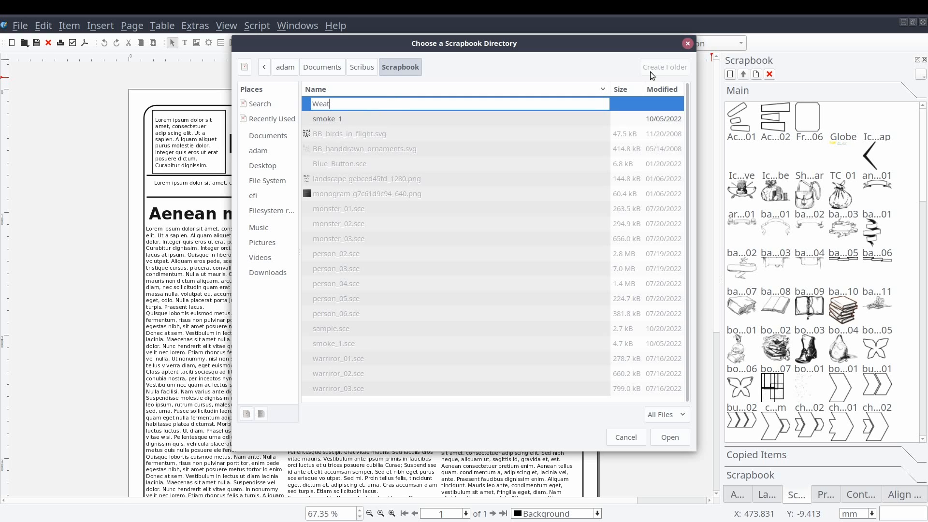
text(he)
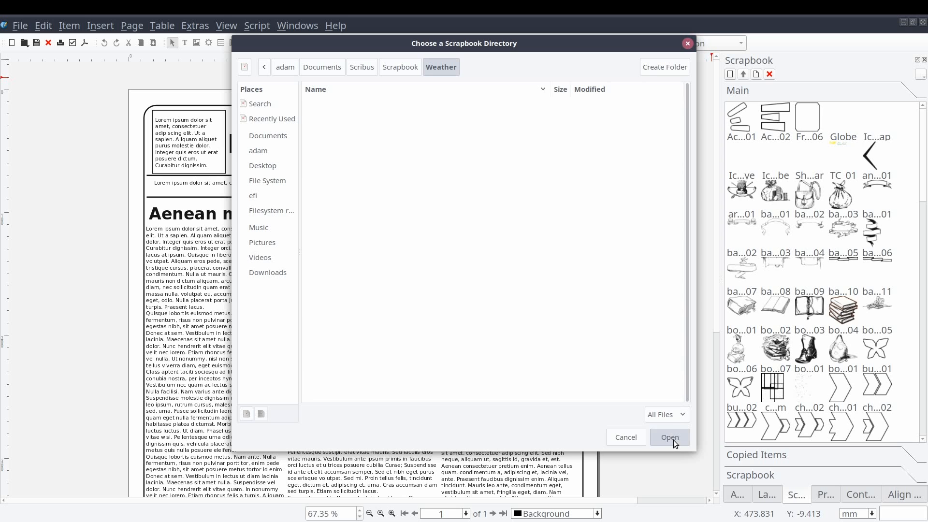
click(669, 437)
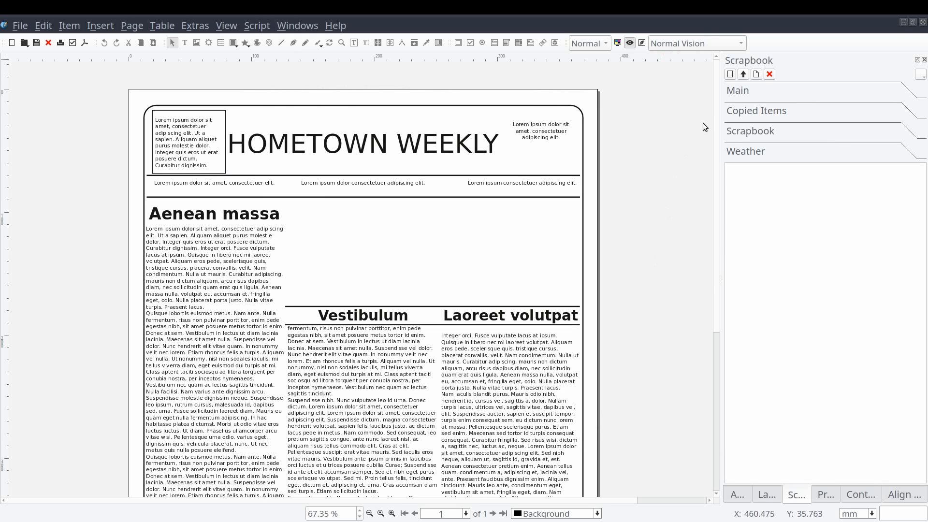
mouse_move(748, 160)
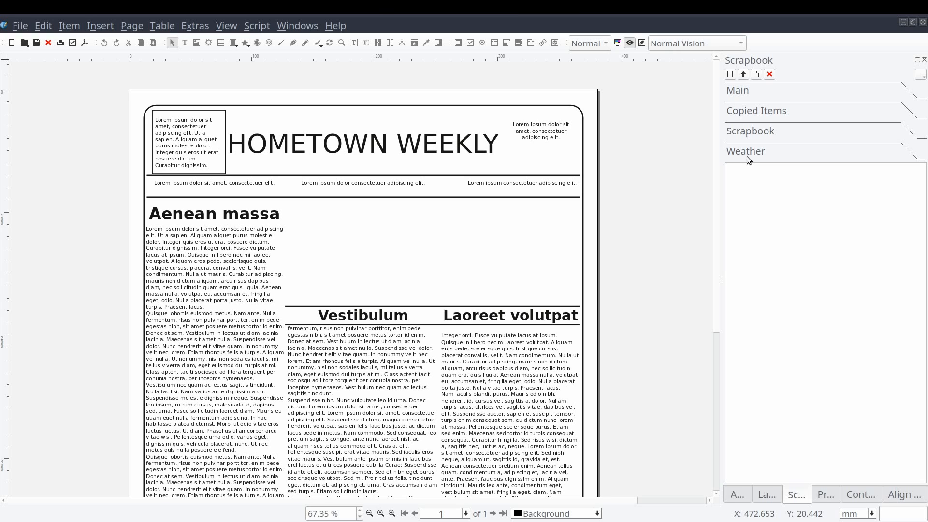
mouse_move(124, 87)
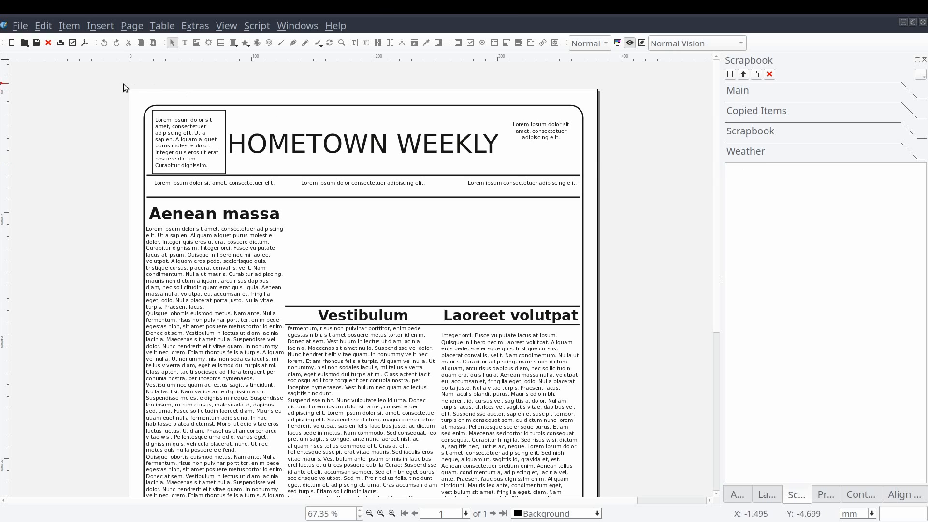
mouse_move(132, 98)
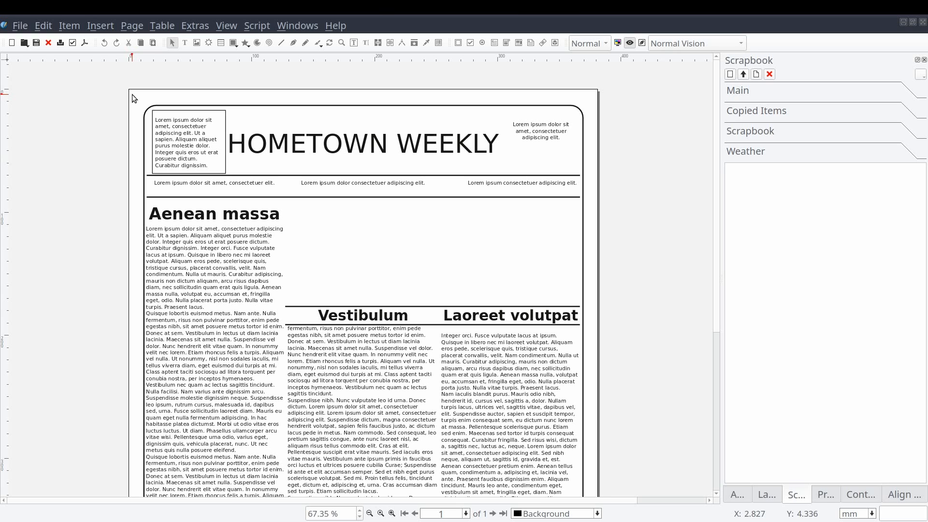
mouse_move(132, 98)
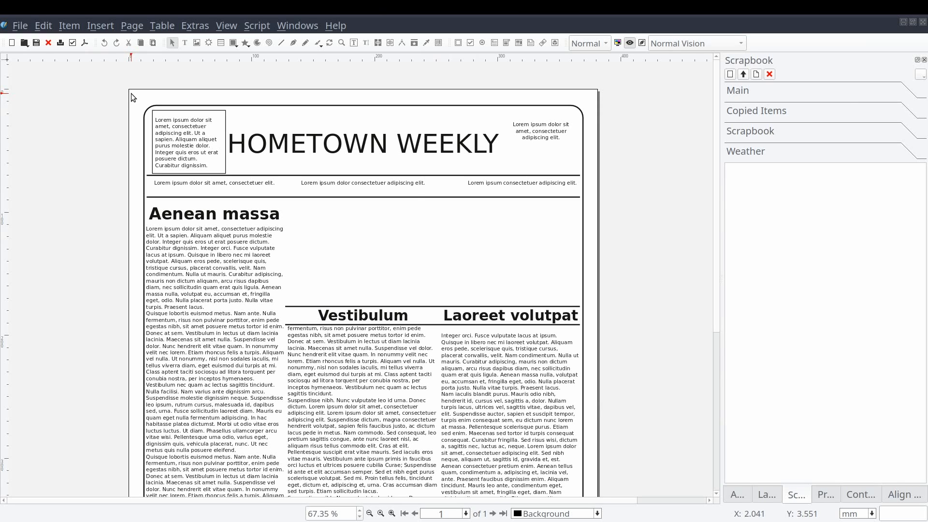
mouse_move(629, 42)
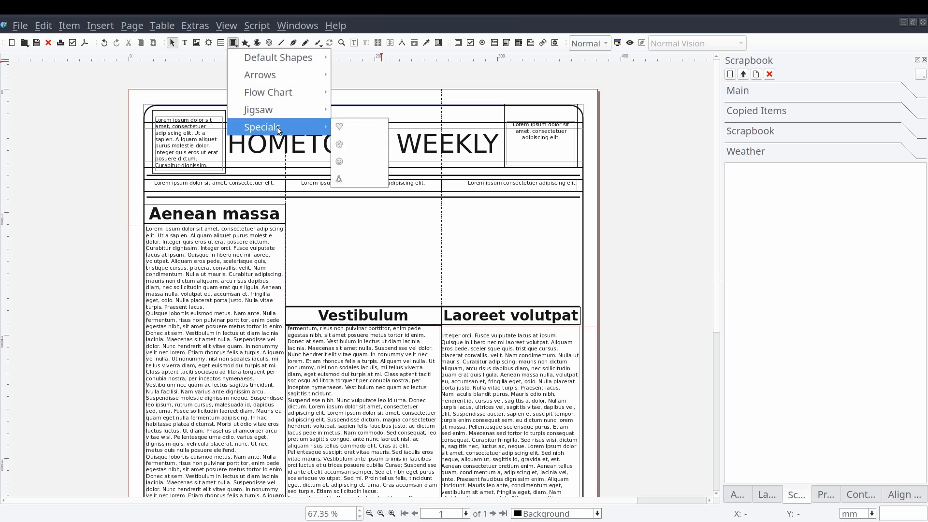
- Draw a smiley face ringed with triangle rays and select the whole sun drawing
click(340, 161)
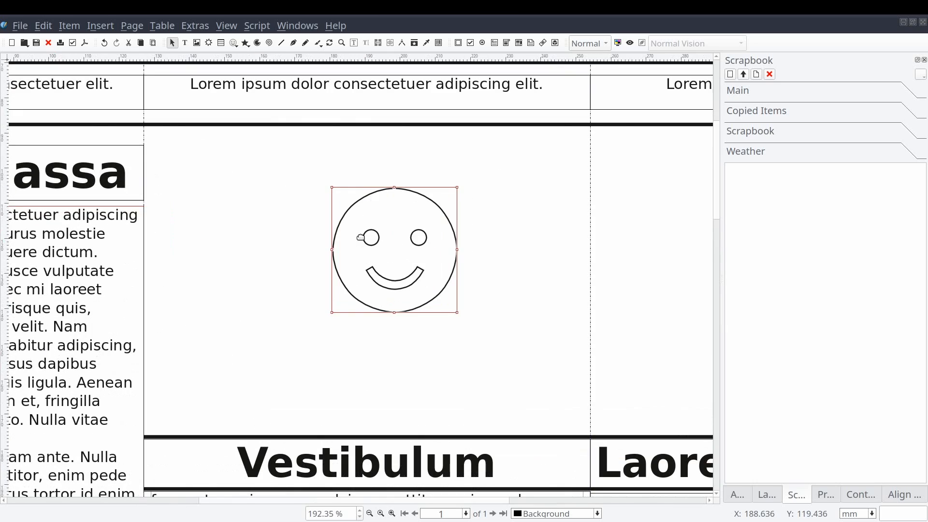
click(233, 43)
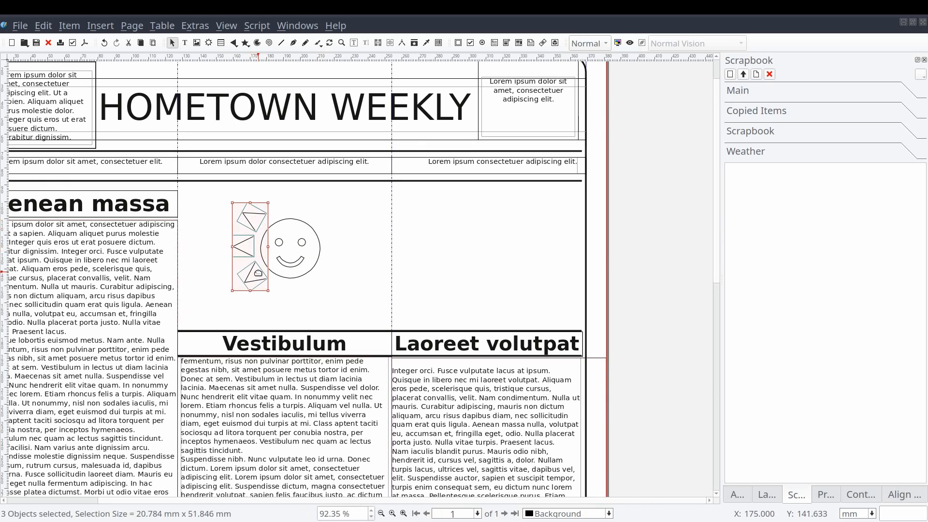
click(903, 494)
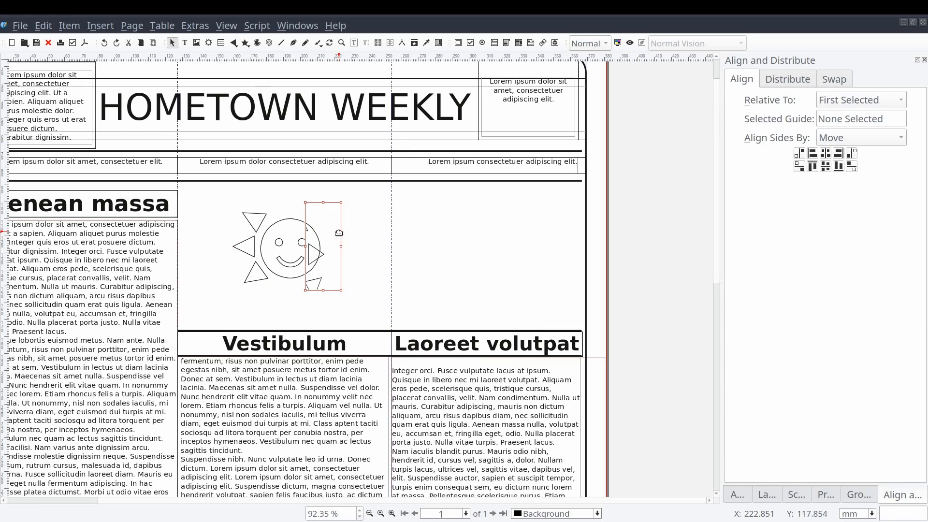
click(825, 165)
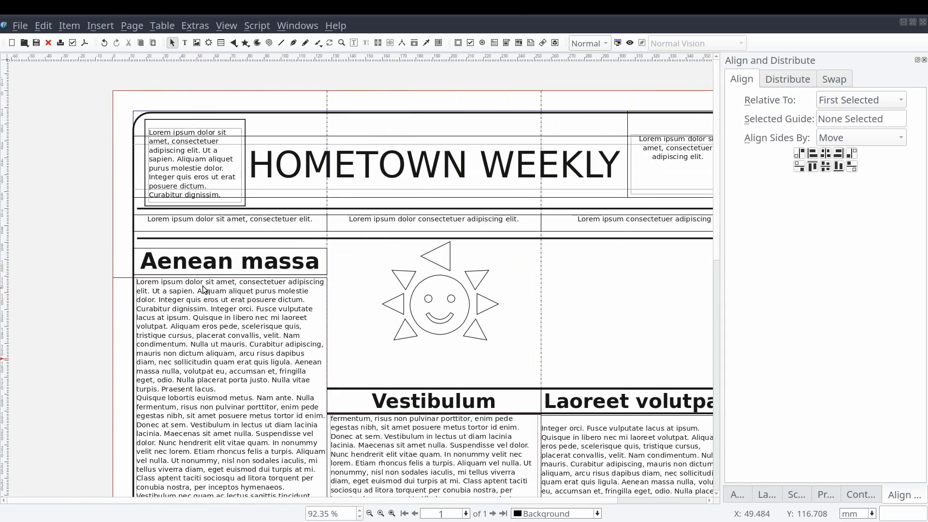
click(441, 257)
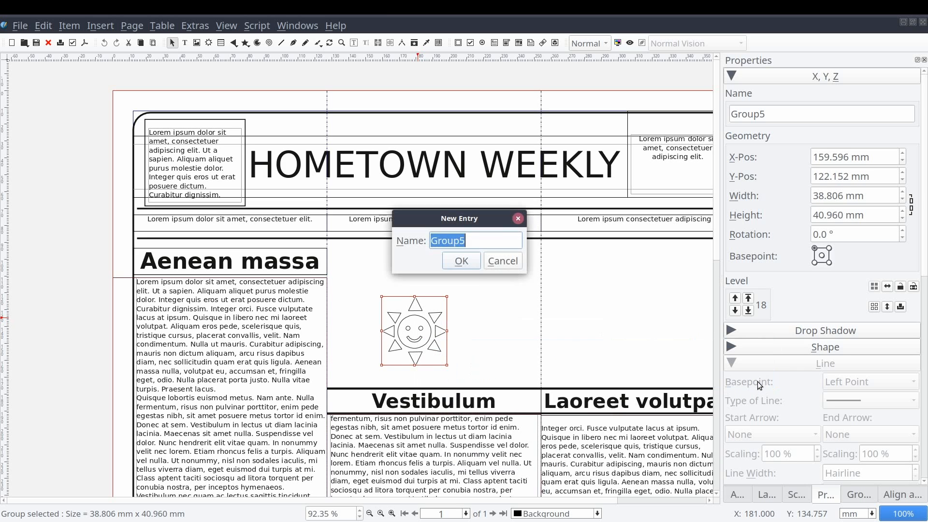
- Save the sun to the scrapbook, then merge two overlapping circles into a cloud with Union
click(502, 261)
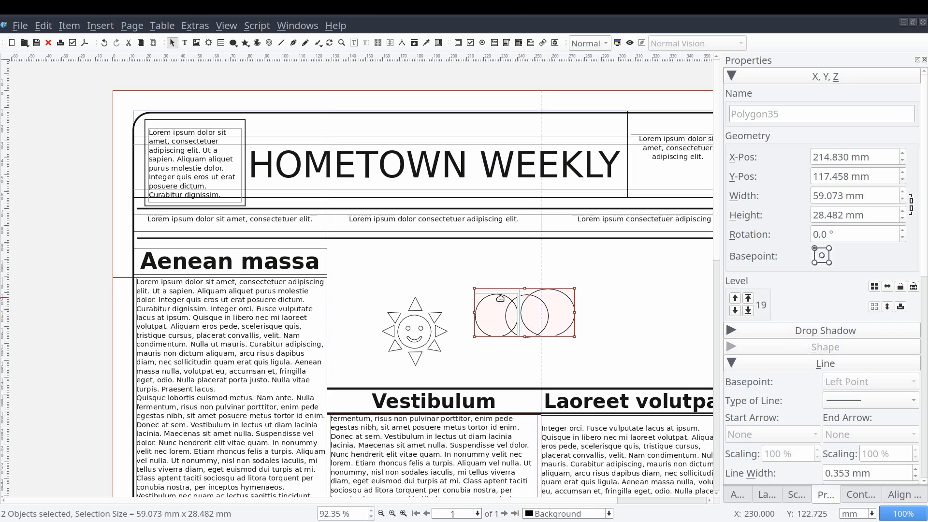
click(70, 25)
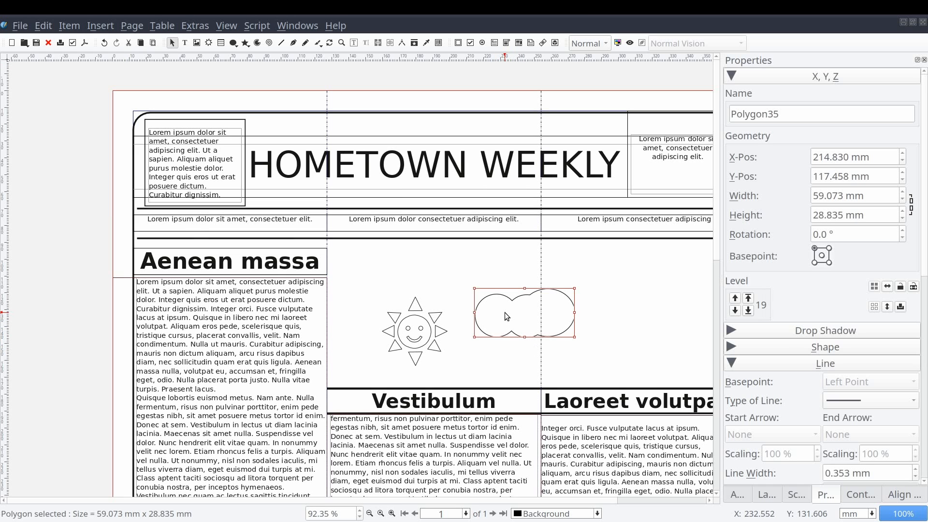
- Draw and reshape a teardrop raindrop beneath the second cloud
click(233, 43)
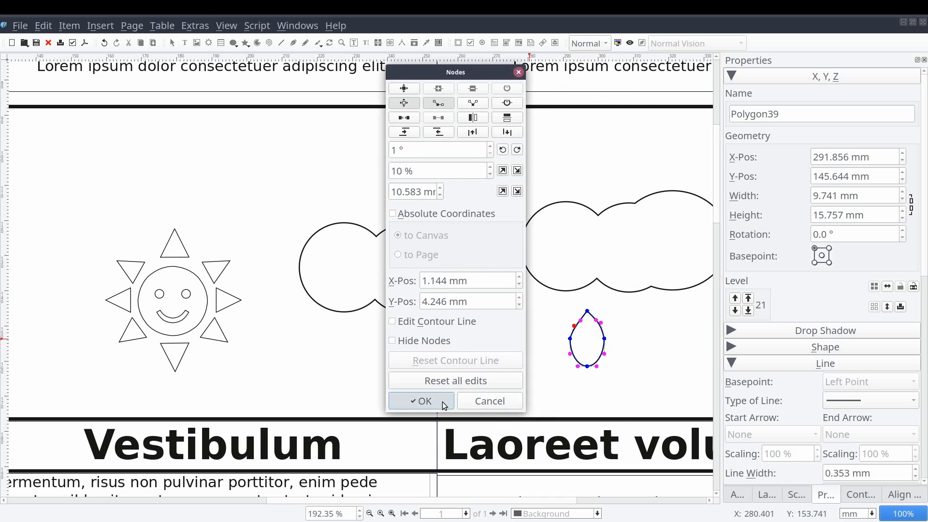
click(422, 400)
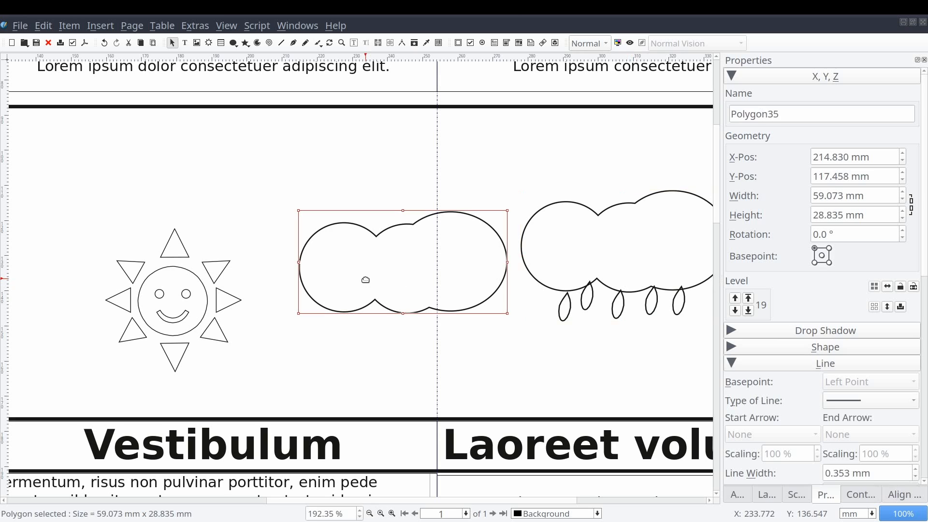
mouse_move(782, 413)
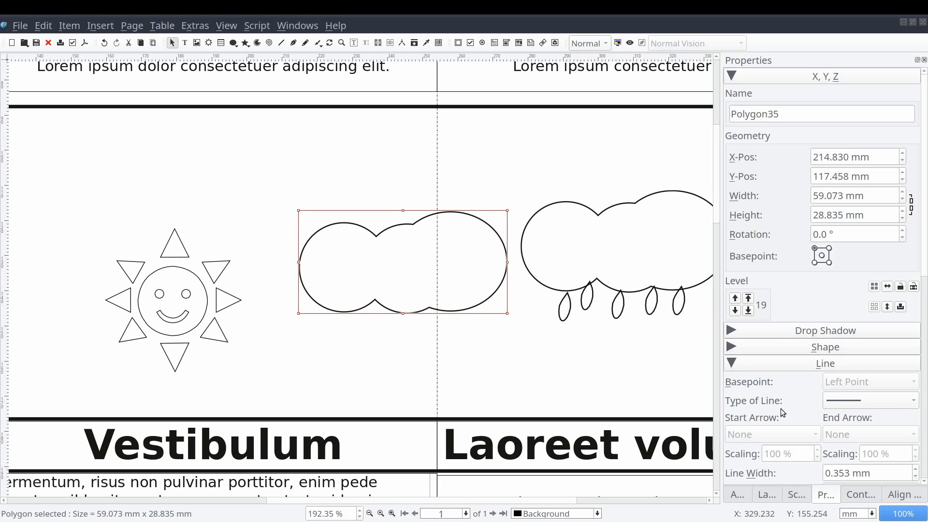
- Send the plain cloud to the Weather scrapbook as 'cloudy'
click(795, 494)
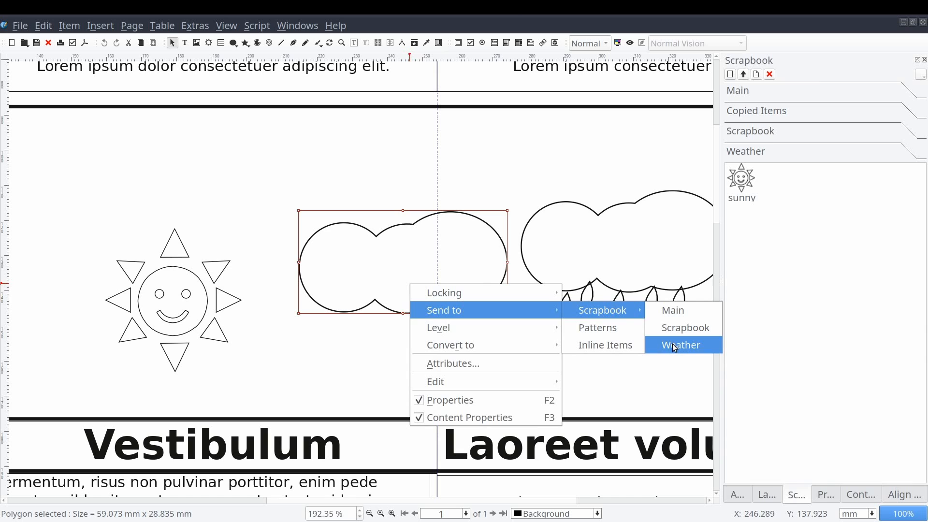
mouse_move(444, 291)
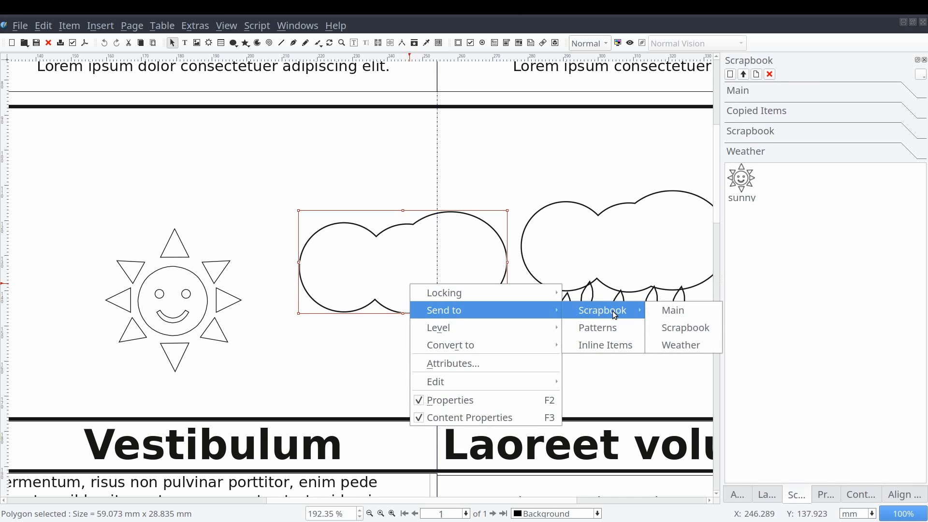
mouse_move(669, 328)
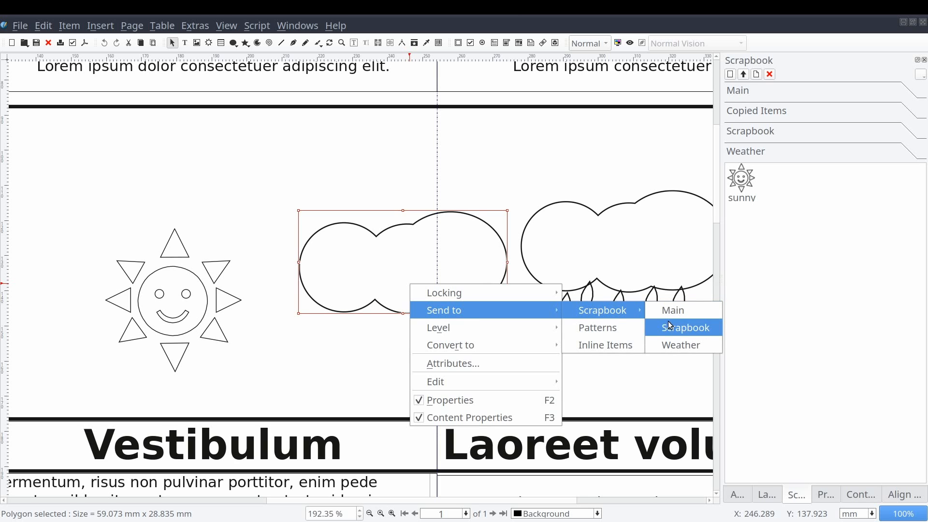
click(685, 327)
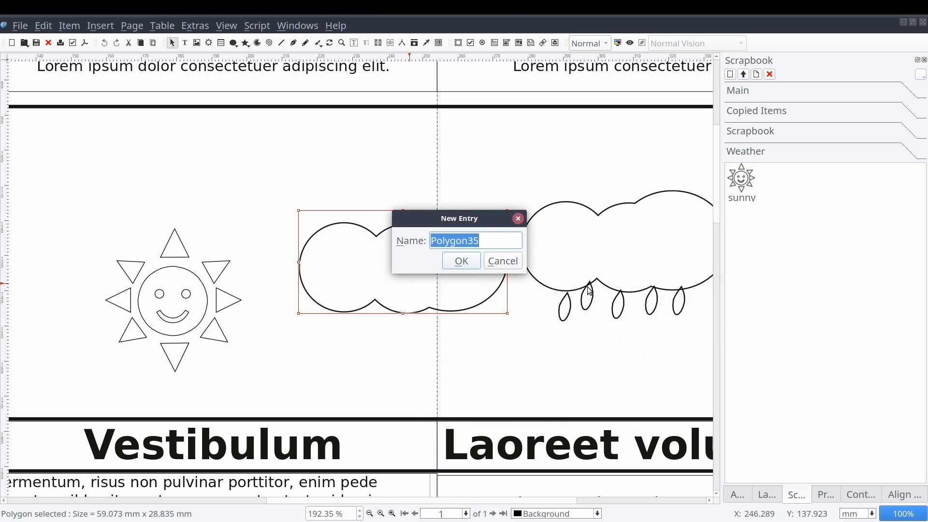
text(cloudy)
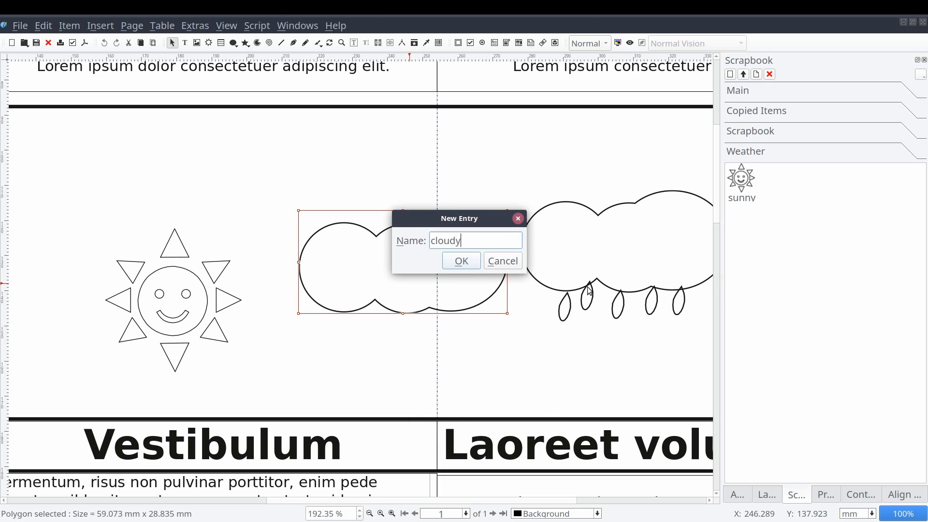
mouse_move(465, 271)
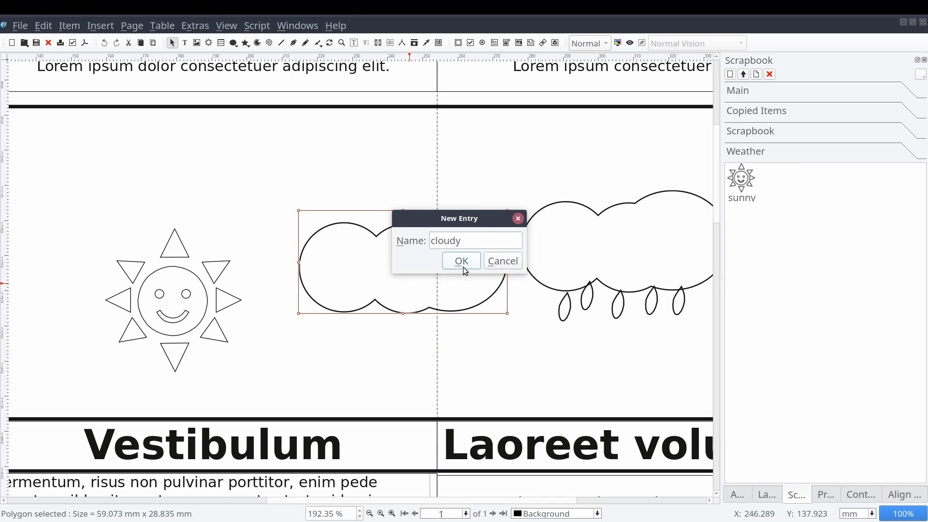
click(461, 260)
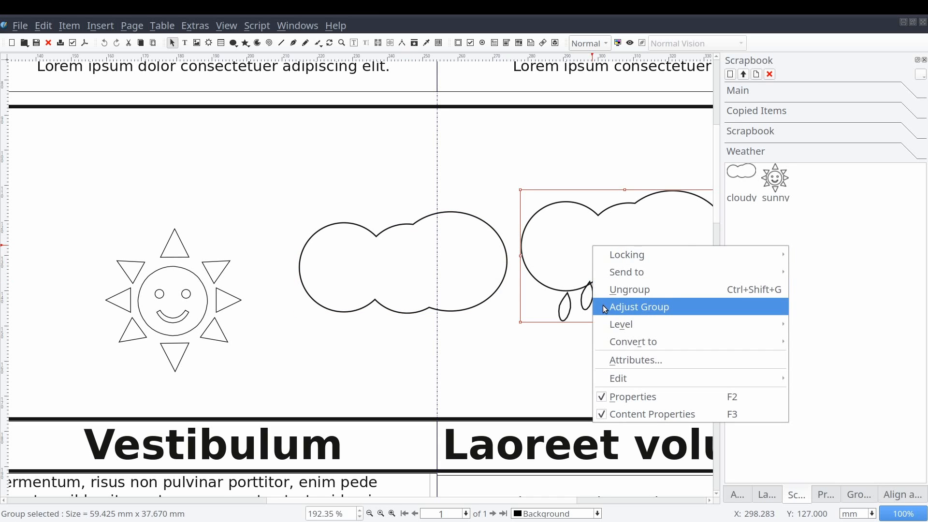
mouse_move(627, 271)
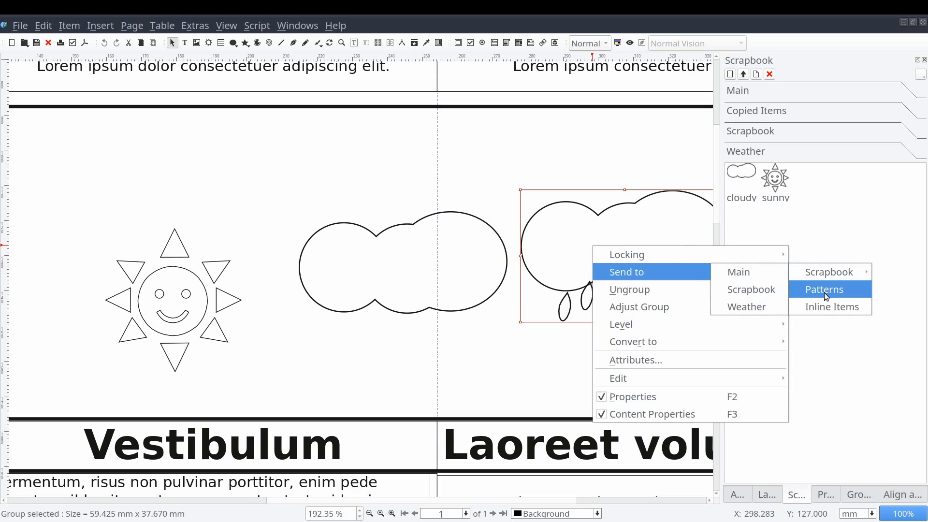
- Send the rain cloud to the Weather scrapbook as 'rainy'
click(823, 289)
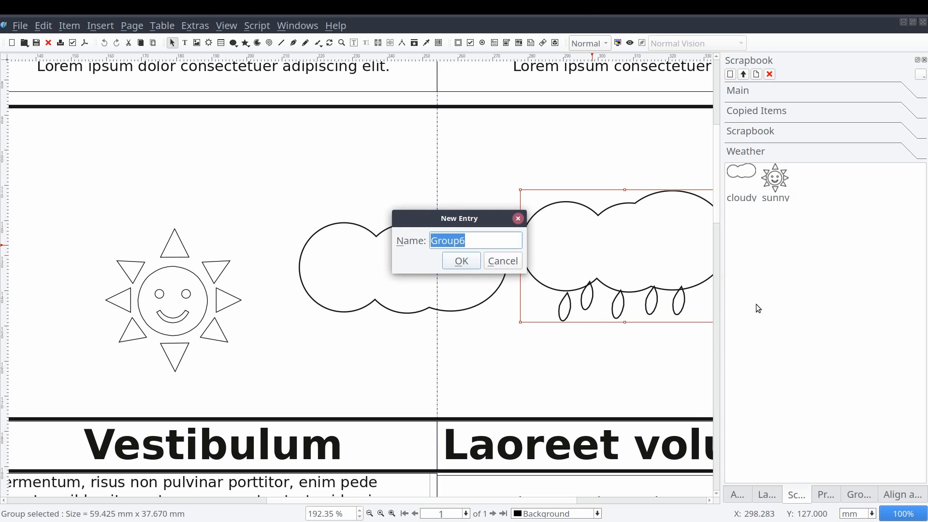
text(rainy)
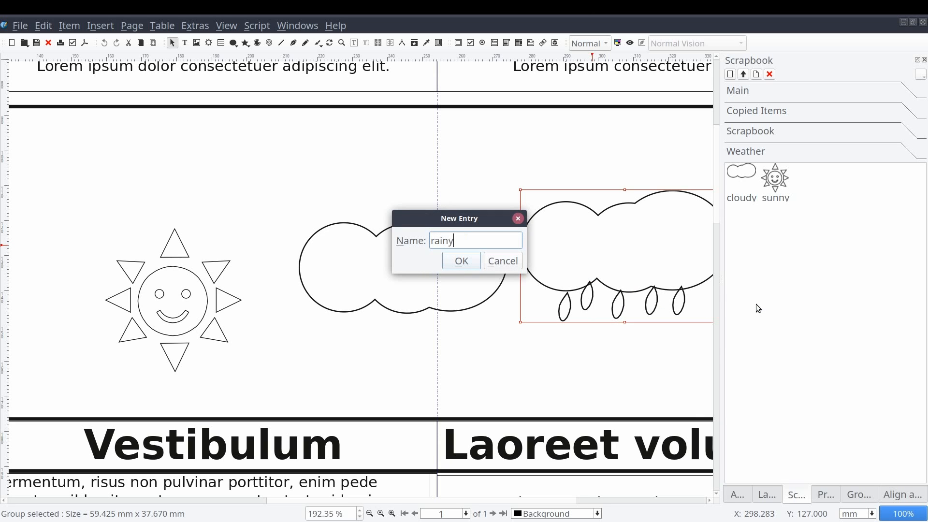
click(461, 260)
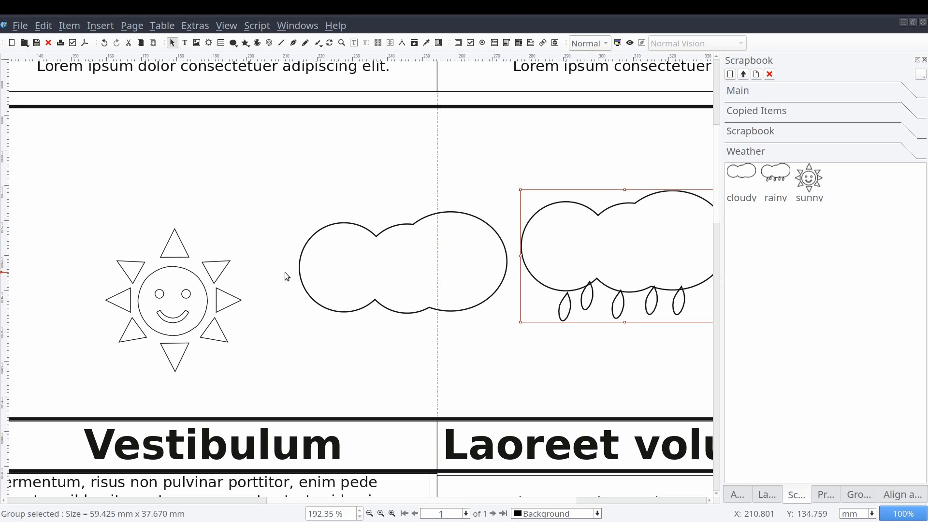
- Group the rounded frame, Weather heading and Mon.–Sun. labels and choose Send to > Scrapbook
click(173, 299)
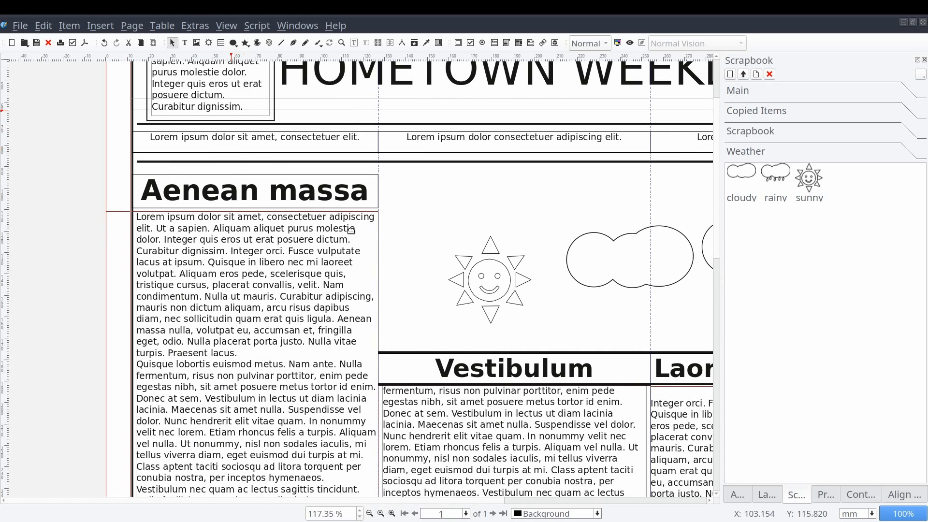
mouse_move(492, 211)
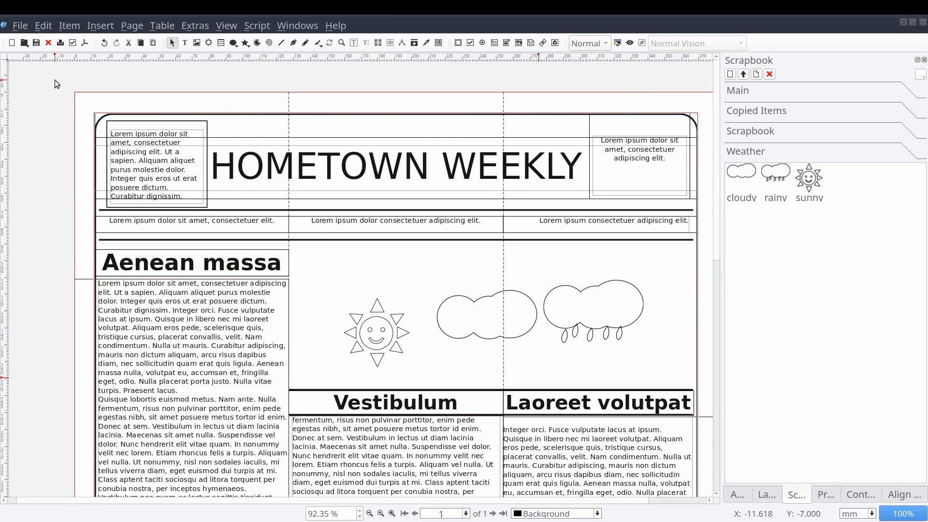
mouse_move(80, 103)
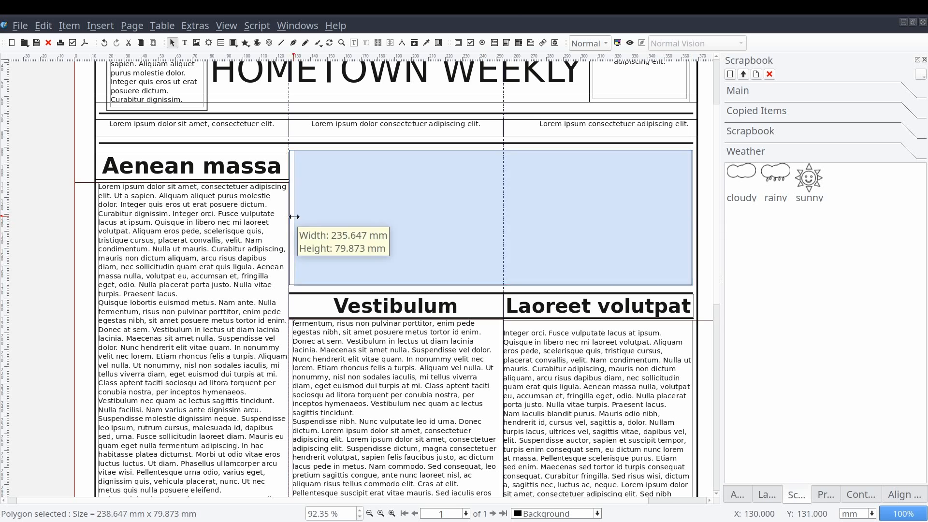
click(394, 306)
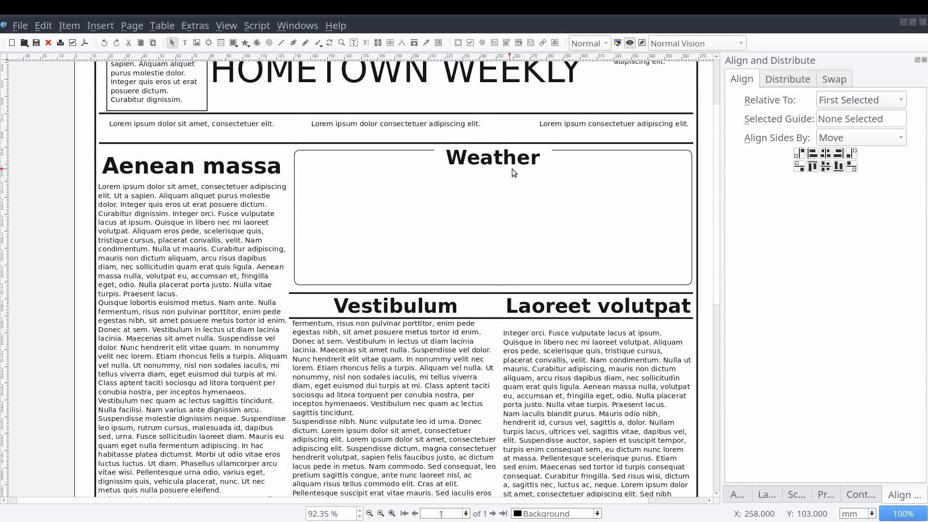
click(411, 199)
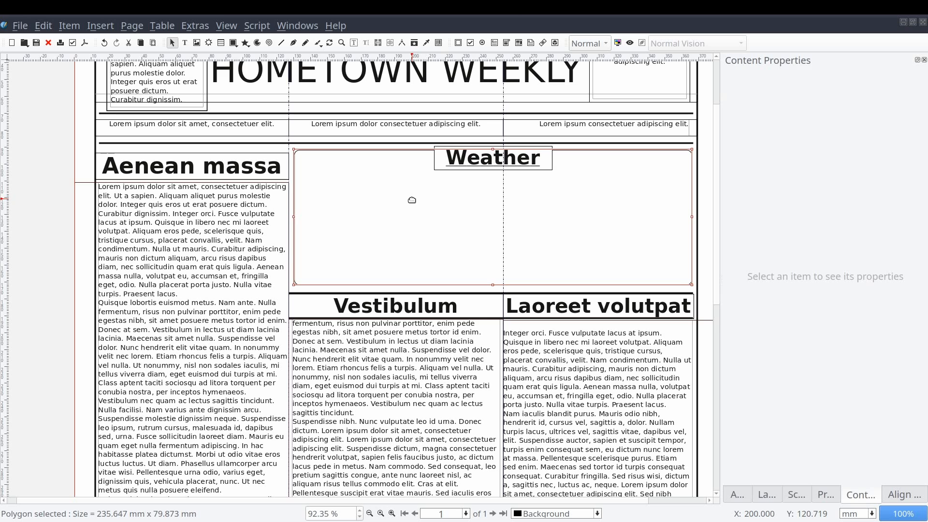
click(492, 157)
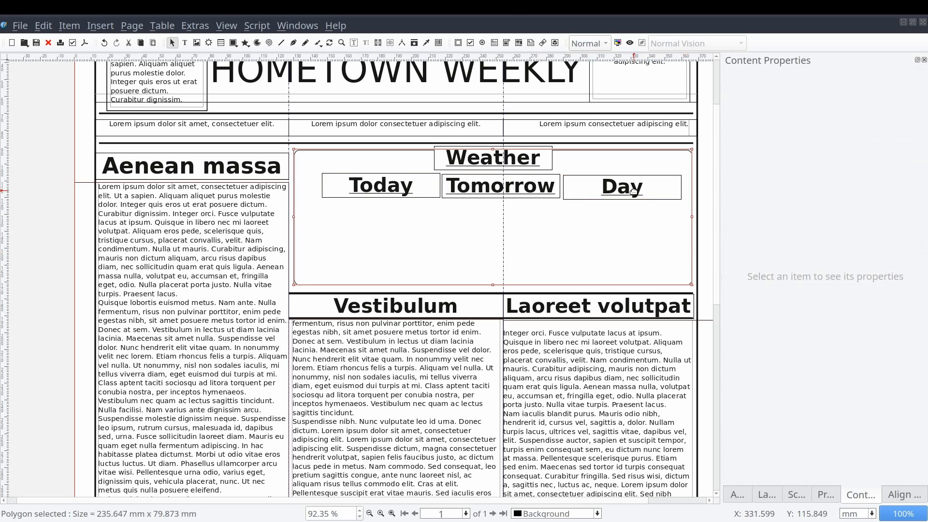
click(380, 185)
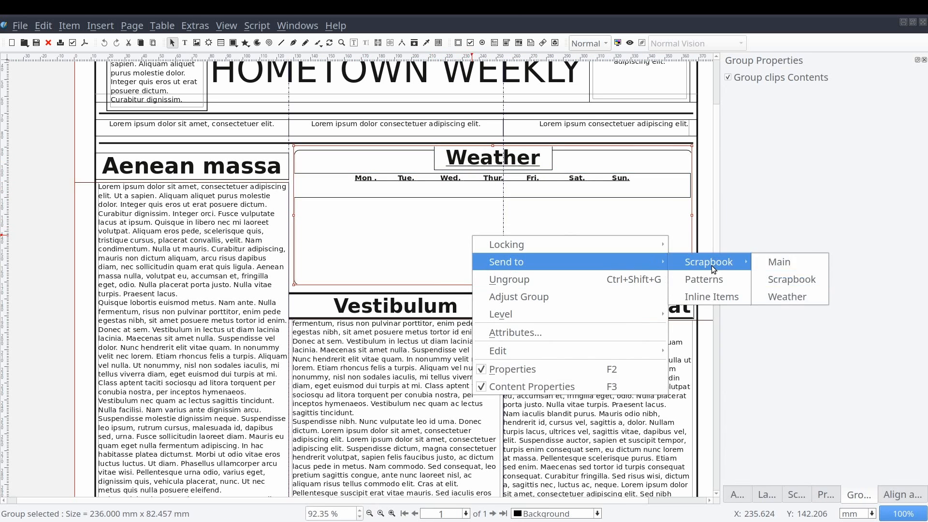
- Save the box to the Weather scrapbook and paste the cloudy icon onto the page
click(787, 296)
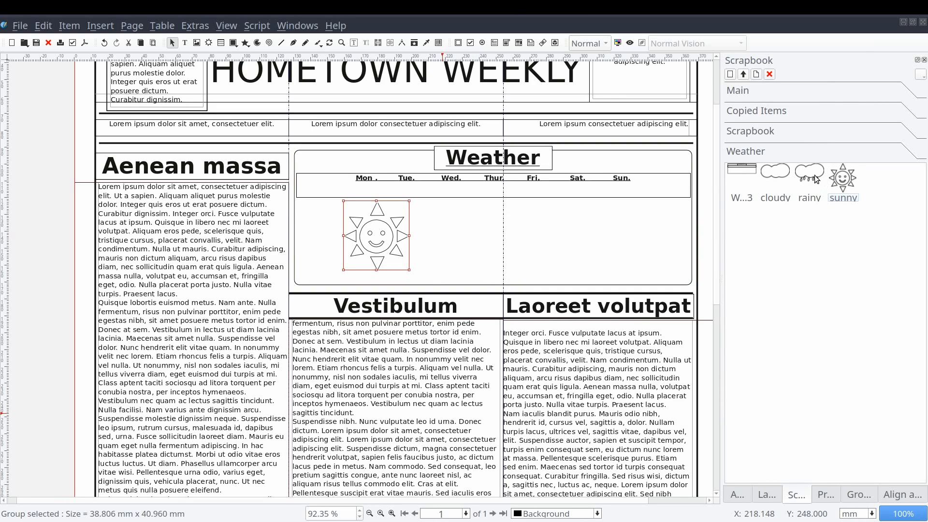
right_click(774, 172)
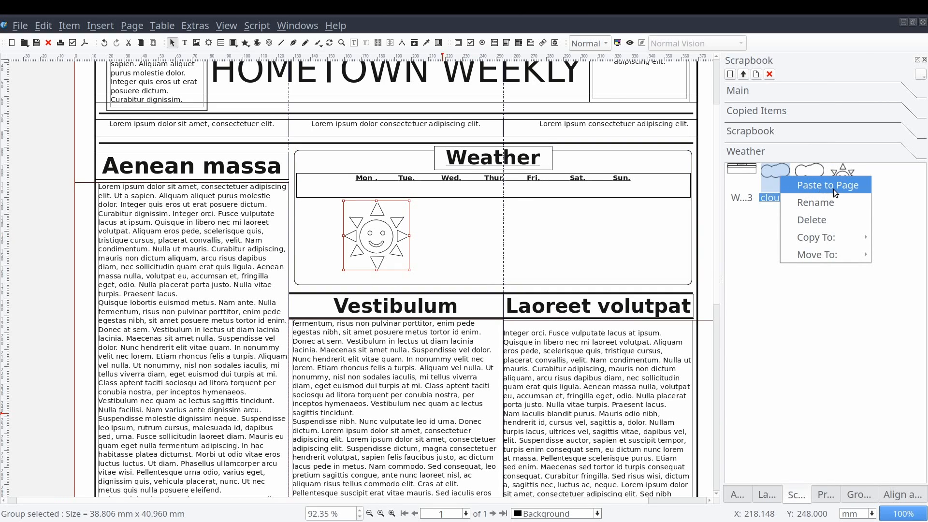
click(827, 185)
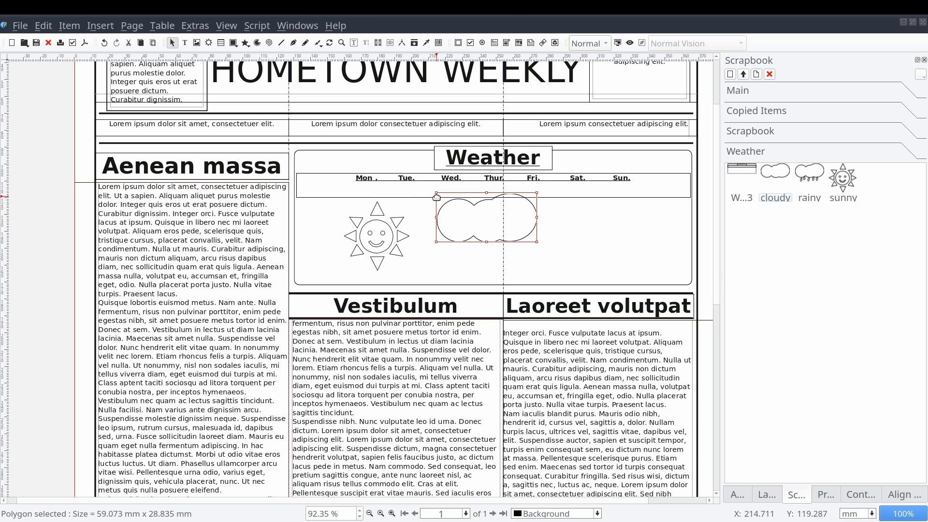
- Place the icons under the day labels and line them up in one row with Align and Distribute
click(377, 237)
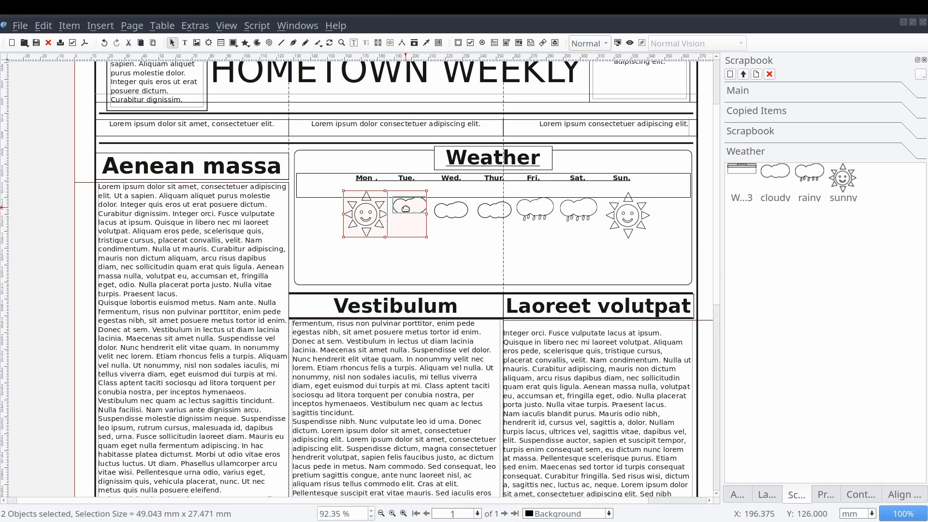
click(903, 494)
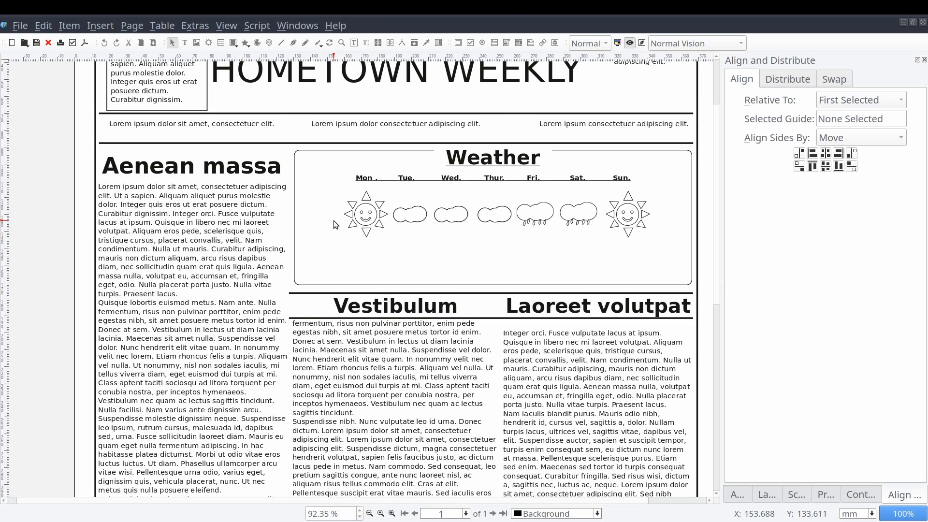
mouse_move(401, 220)
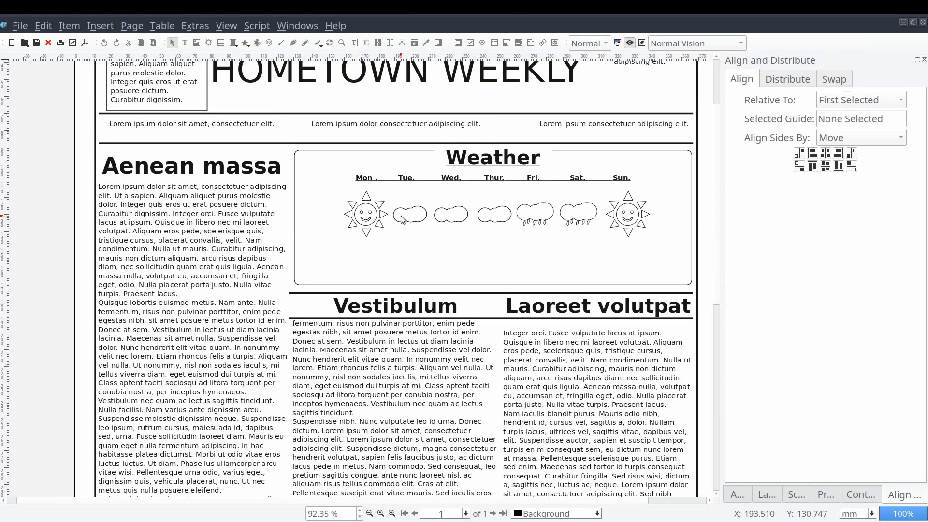
- Copy the cloudy icon into the general Scrapbook collection and return to the Weather collection
click(796, 493)
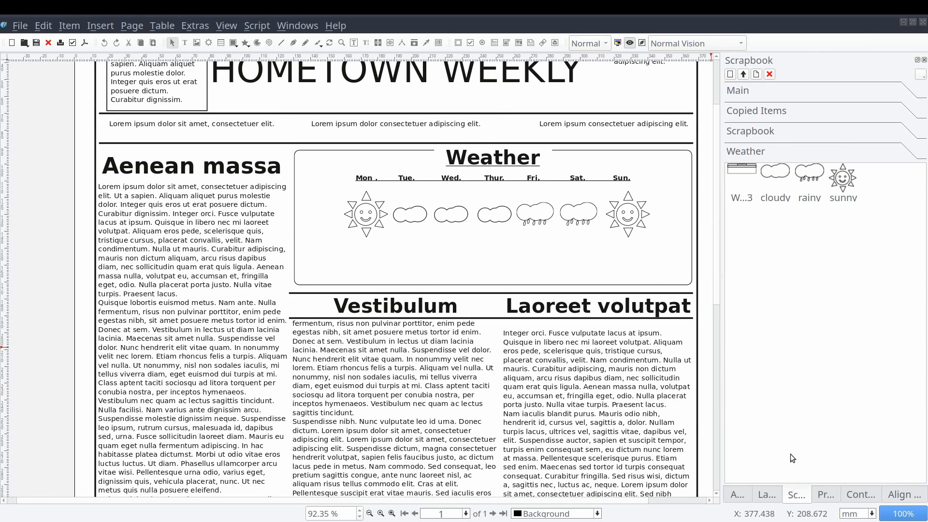
mouse_move(767, 201)
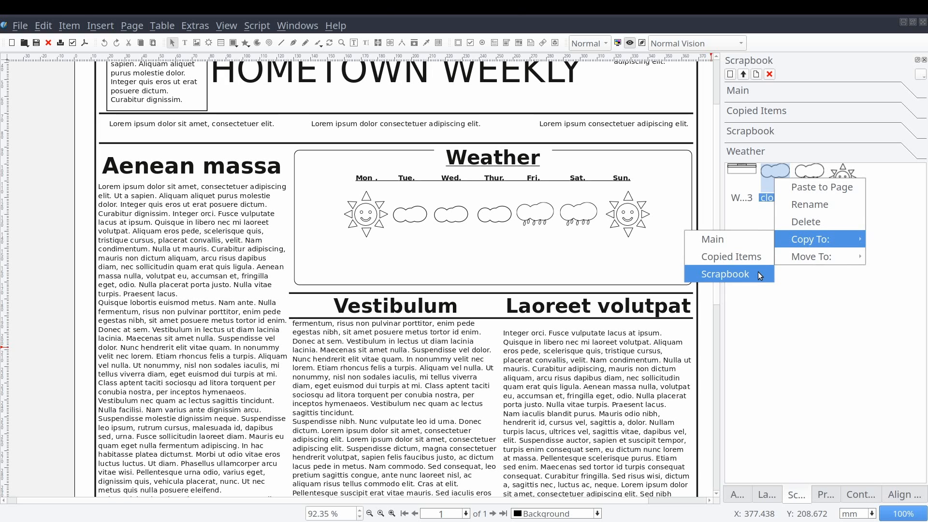
click(725, 273)
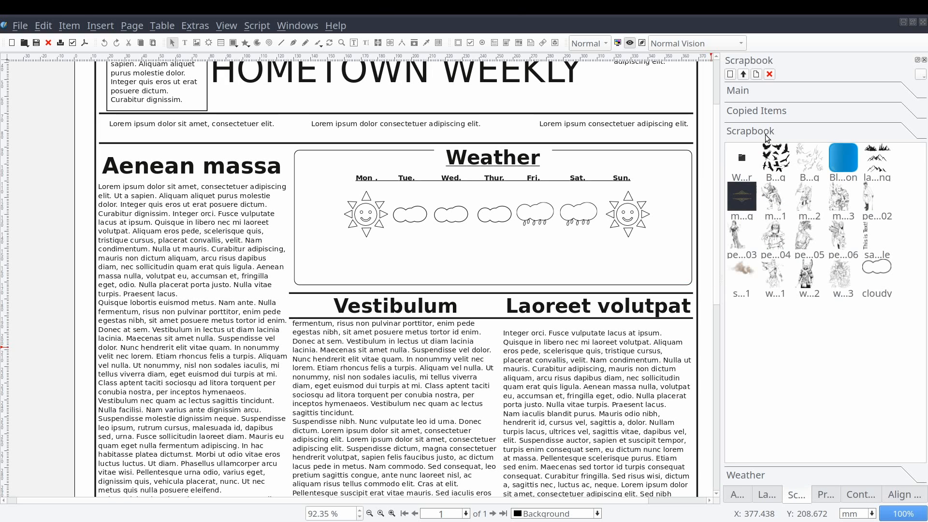
click(877, 273)
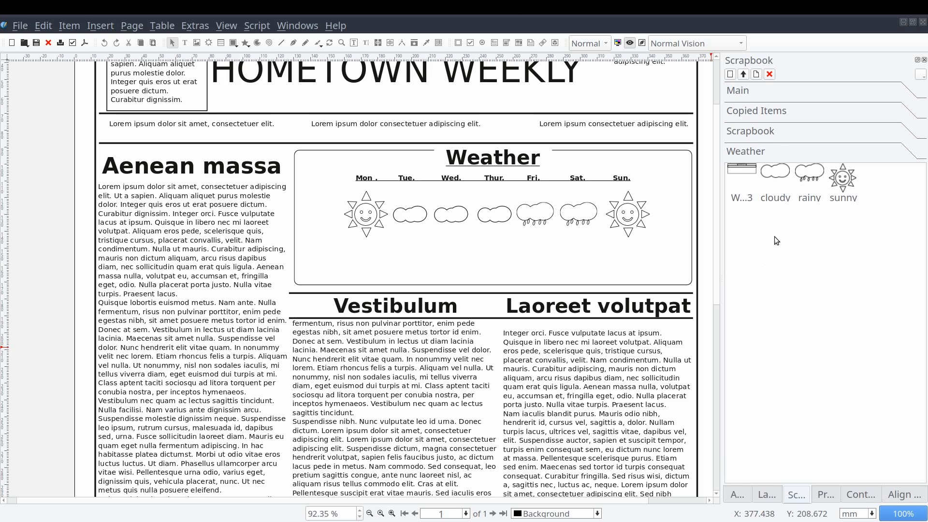
- Move the sunny icon into the general Scrapbook collection and view it beside the cloudy copy
right_click(843, 178)
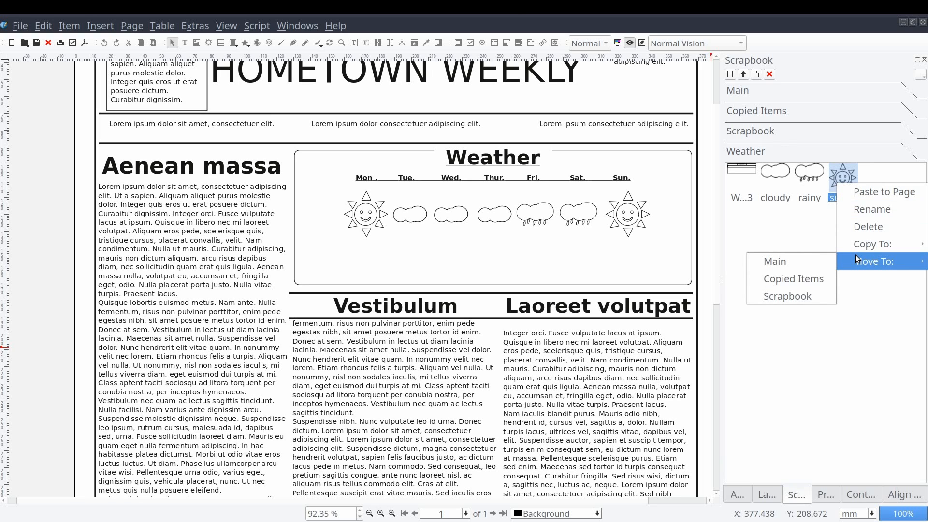
mouse_move(871, 244)
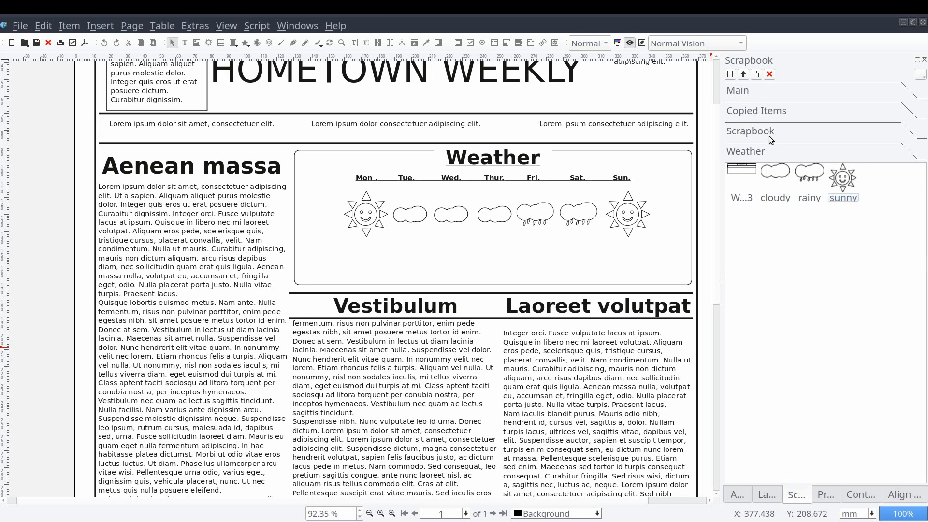
click(750, 130)
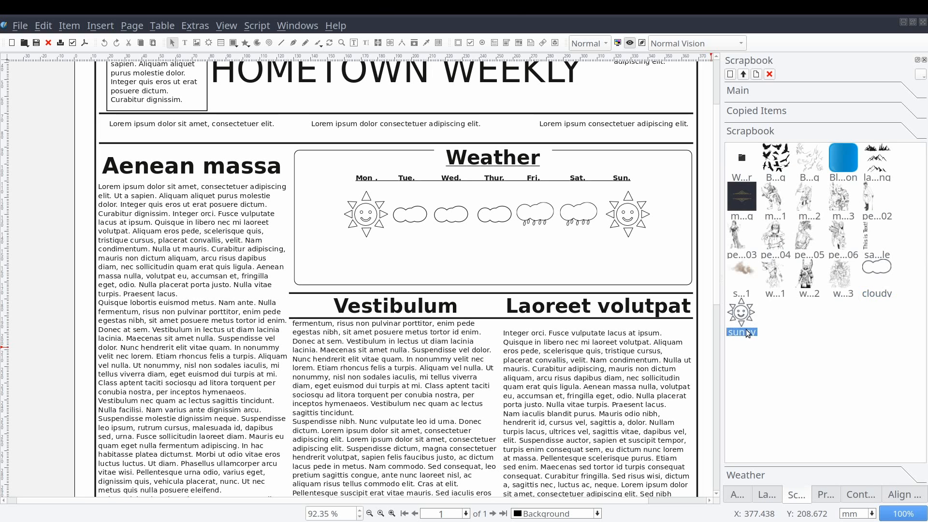
mouse_move(742, 326)
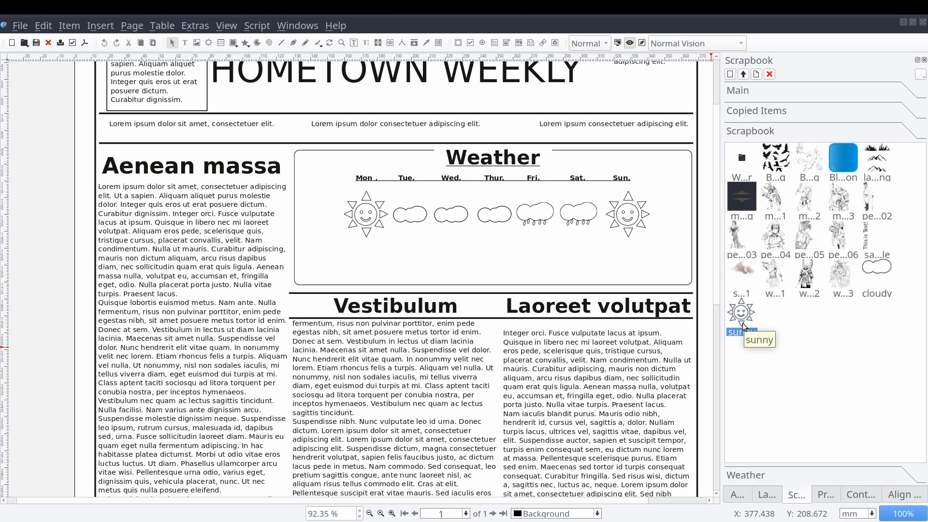
mouse_move(789, 328)
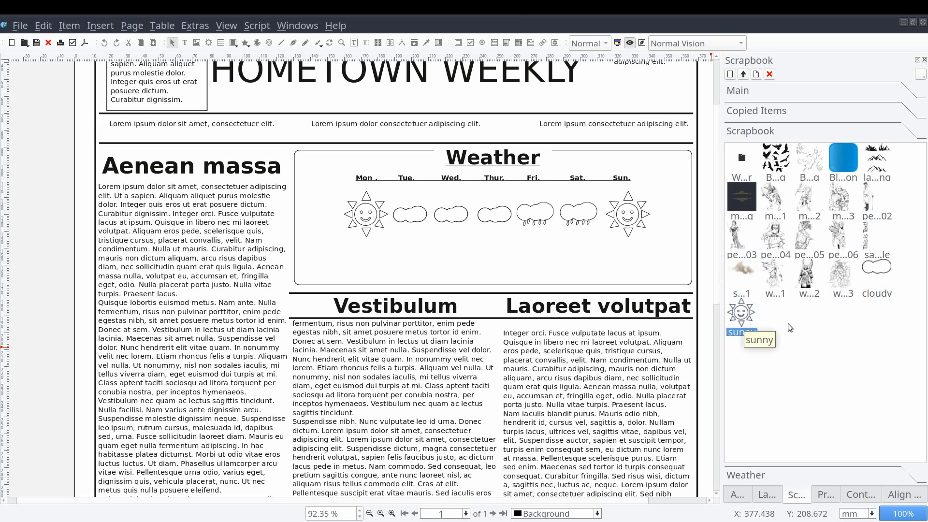
mouse_move(511, 255)
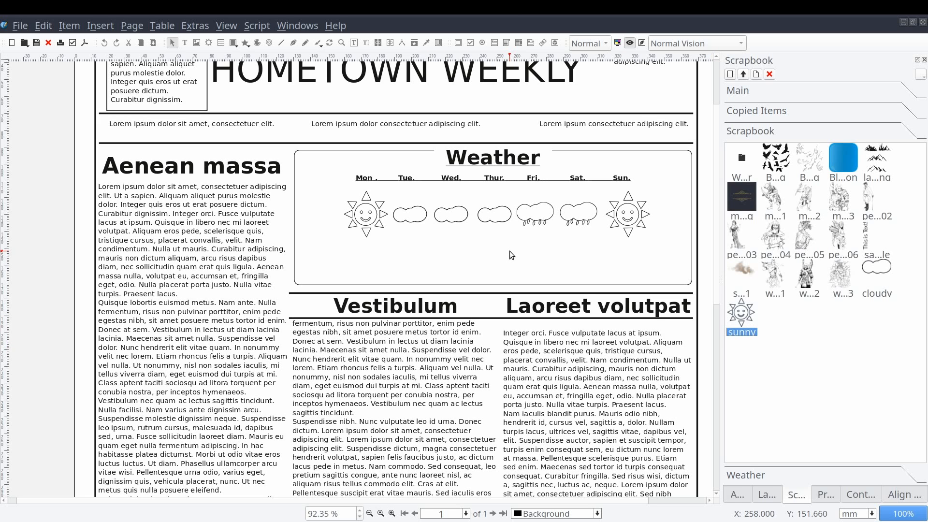